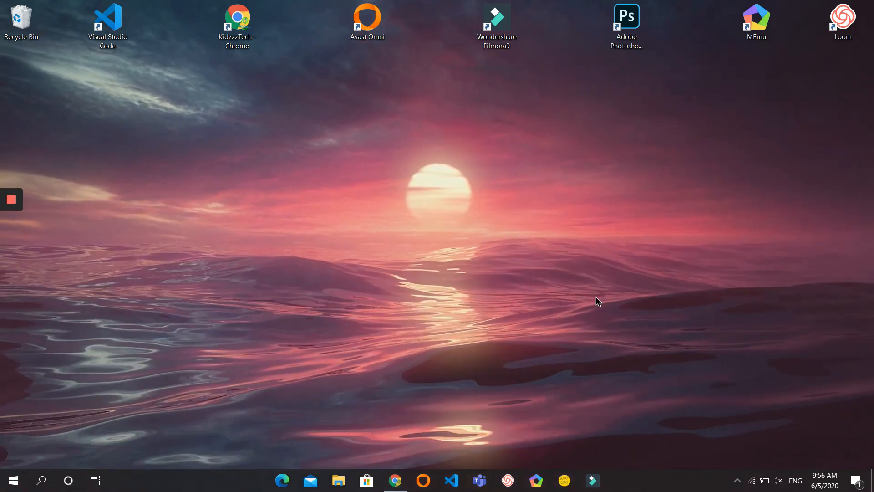
{"action": "mouse_move", "coordinate": [311, 269]}
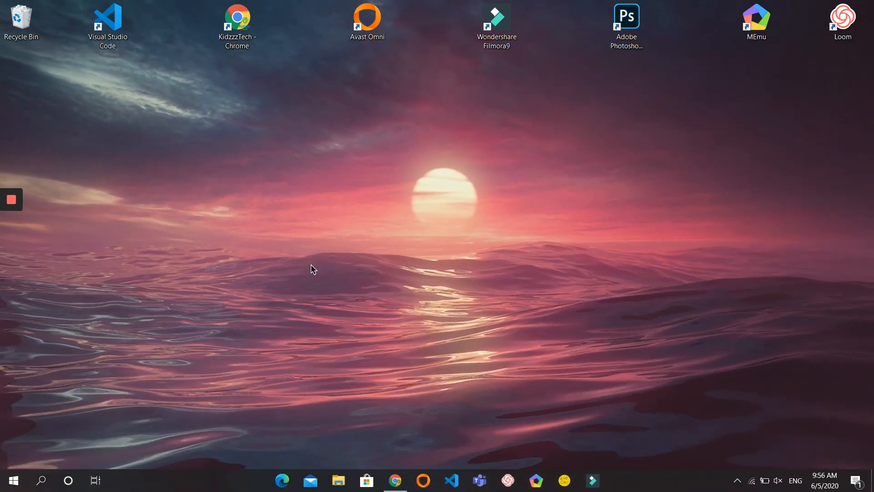
{"action": "mouse_move", "coordinate": [437, 129]}
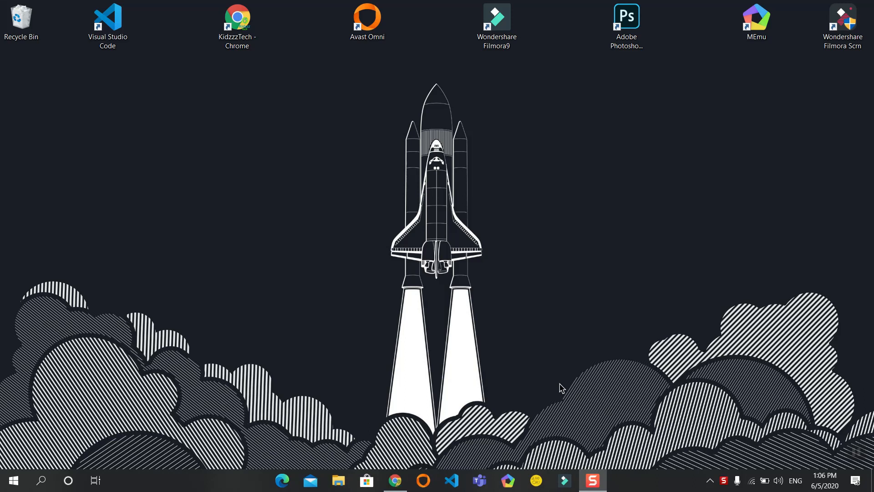
Download the Lively Wallpaper v0.9.6.0 installer setup file from rocksdanister.github.io/lively
{"action": "left_click", "coordinate": [394, 480]}
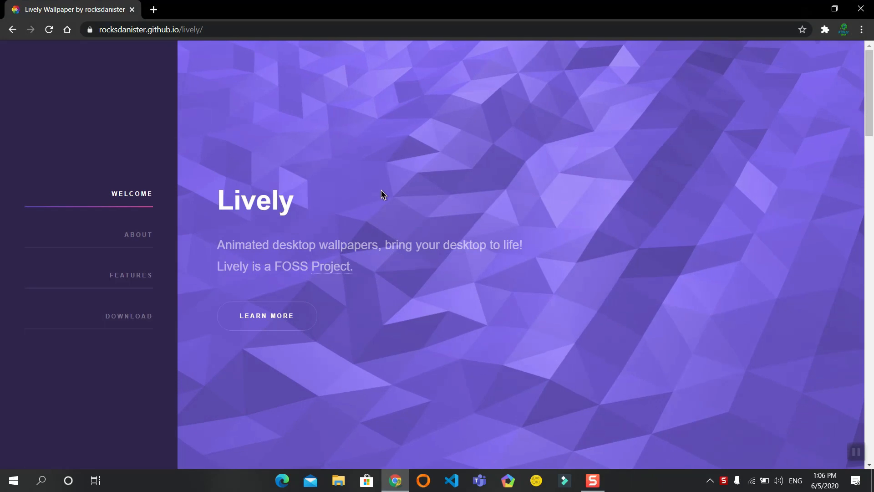
{"action": "mouse_move", "coordinate": [397, 198]}
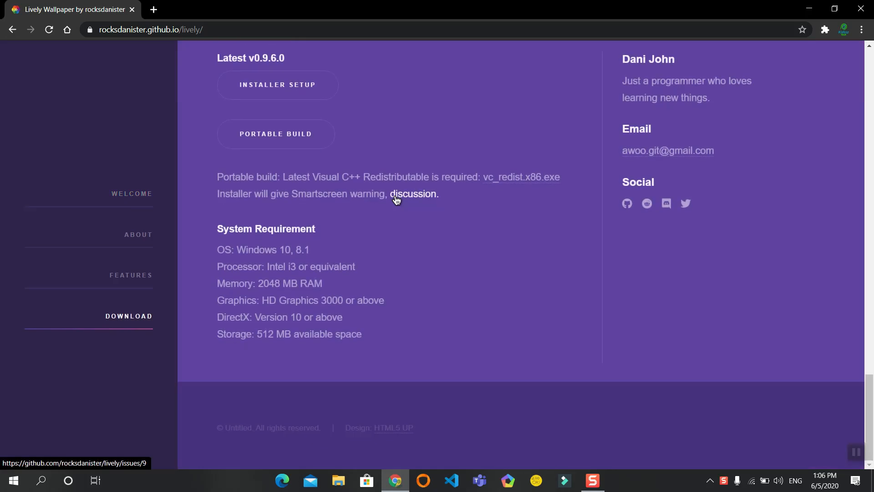
{"action": "scroll", "scroll_direction": "up", "scroll_amount": 3}
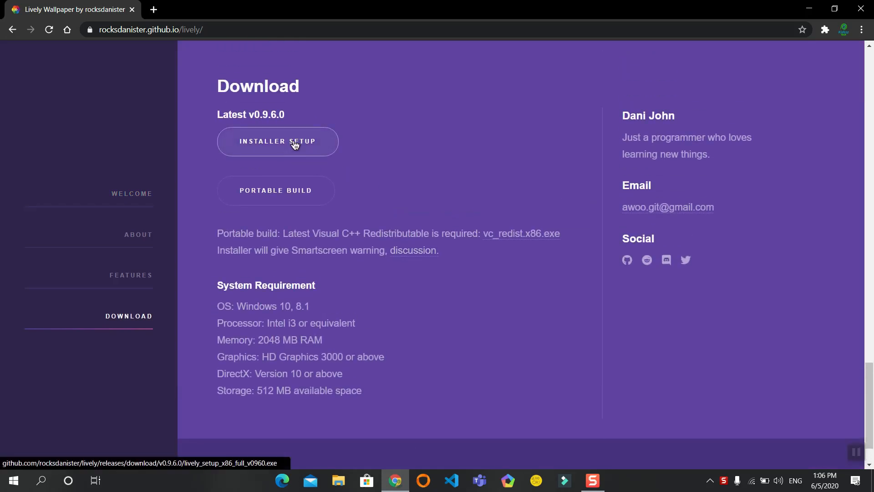
{"action": "left_click", "coordinate": [277, 141]}
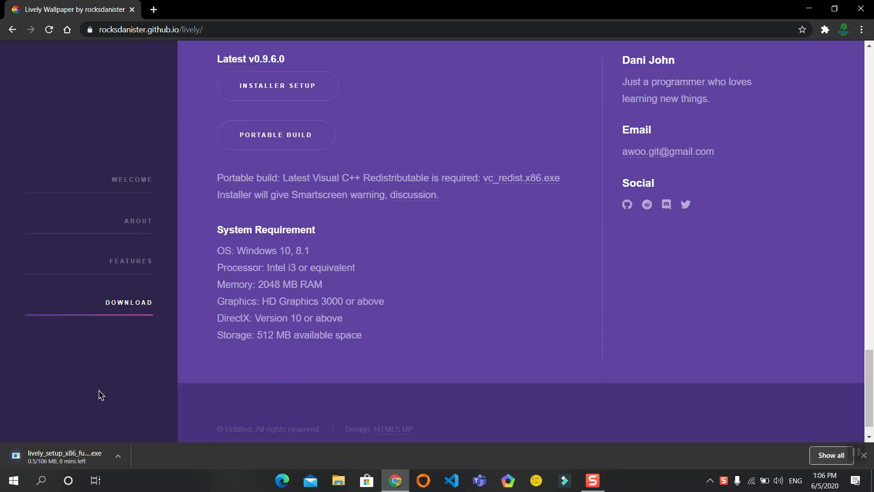
{"action": "mouse_move", "coordinate": [134, 406]}
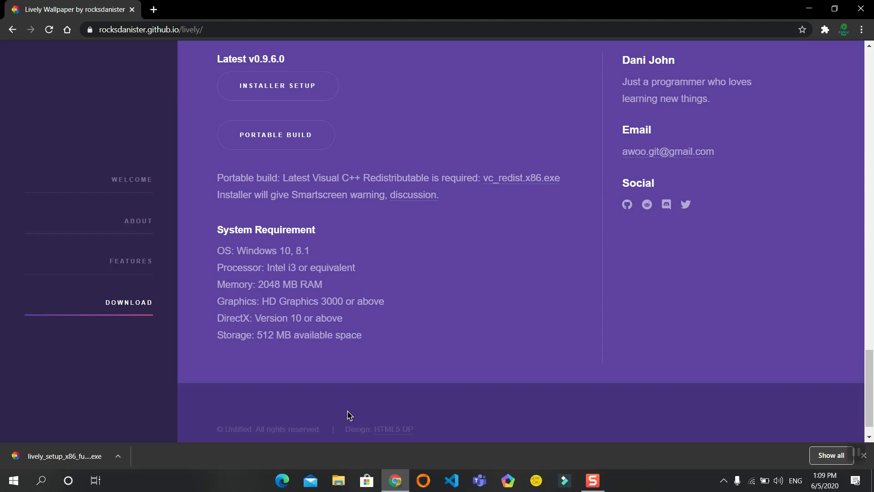
Run the downloaded lively_setup file from File Explorer's Downloads folder
{"action": "left_click", "coordinate": [337, 479]}
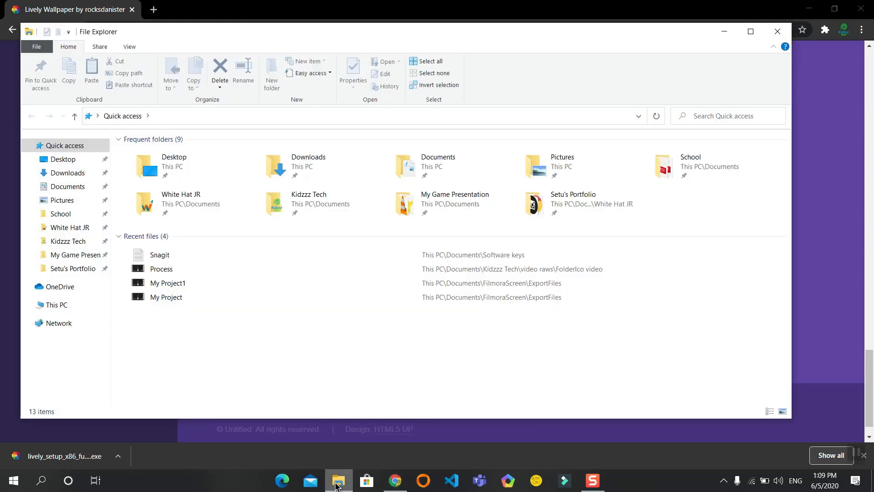
{"action": "left_click", "coordinate": [68, 173]}
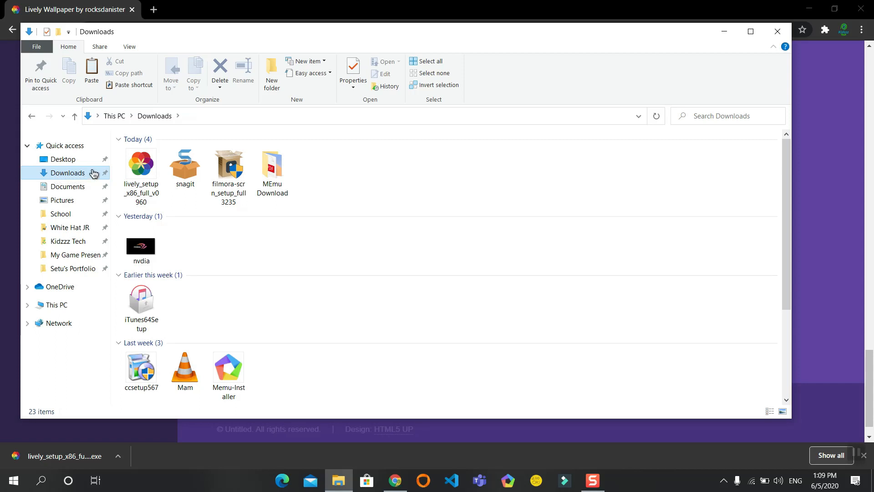
{"action": "left_click", "coordinate": [141, 163]}
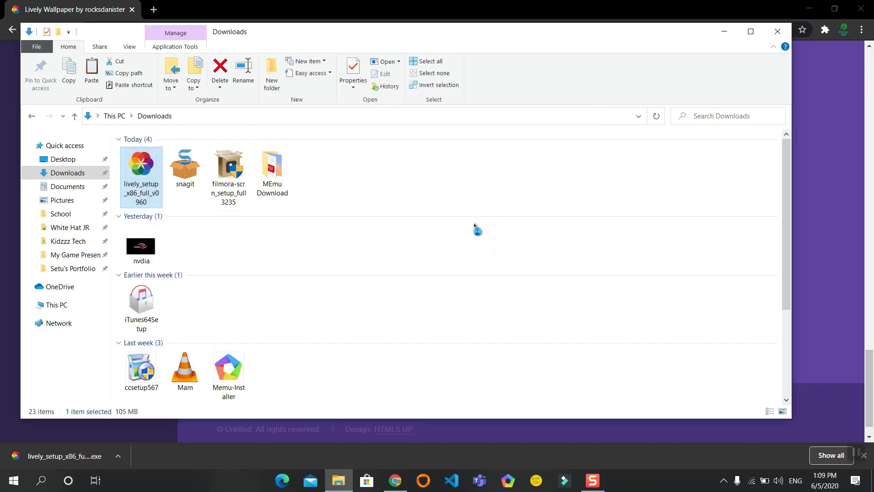
{"action": "double_click", "coordinate": [140, 163]}
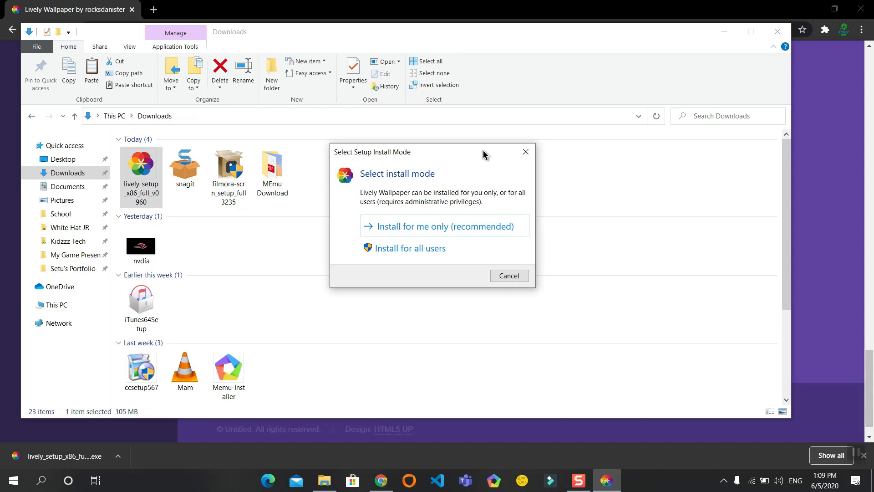
Install Lively for the current user only, accepting the license and full components
{"action": "left_click", "coordinate": [508, 275]}
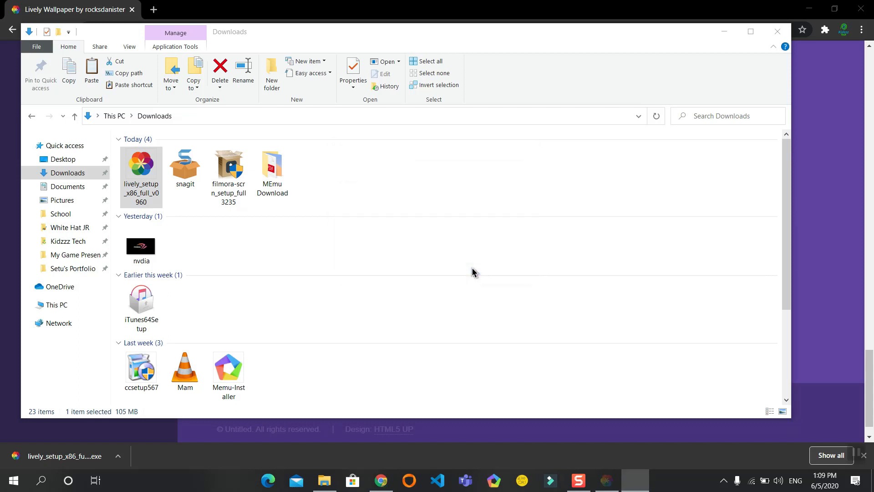
{"action": "double_click", "coordinate": [141, 162]}
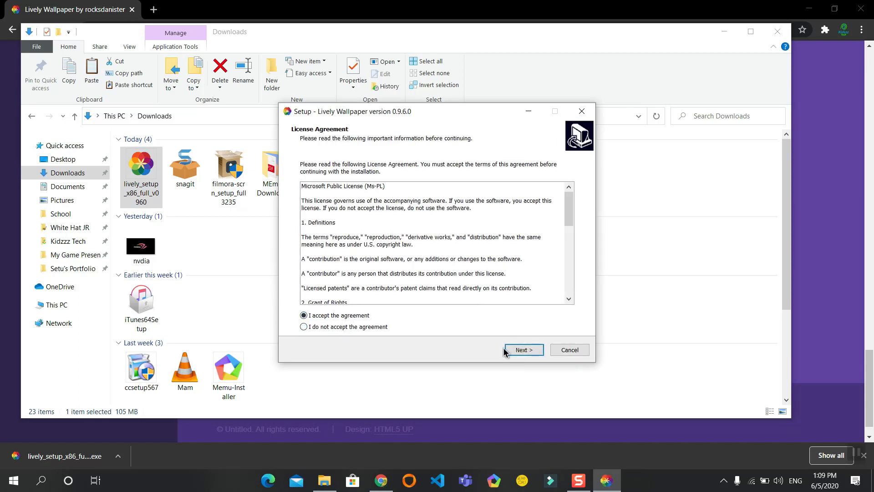
{"action": "left_click", "coordinate": [522, 349]}
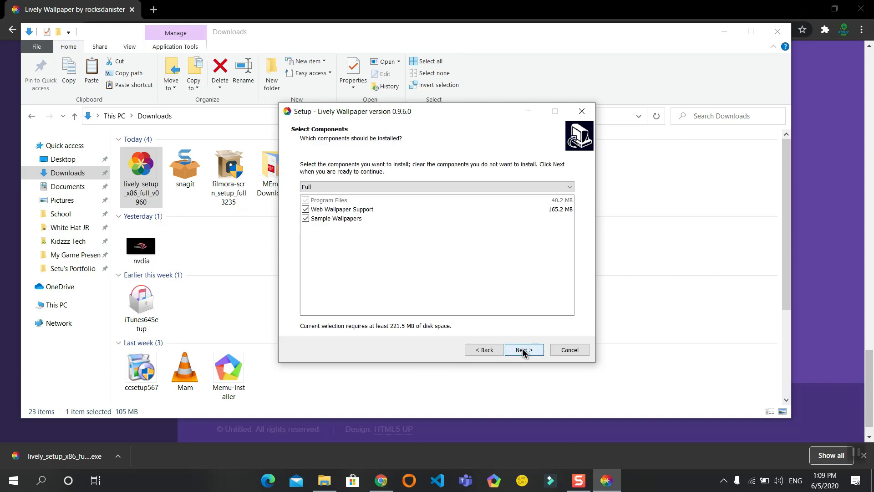
{"action": "left_click", "coordinate": [523, 349]}
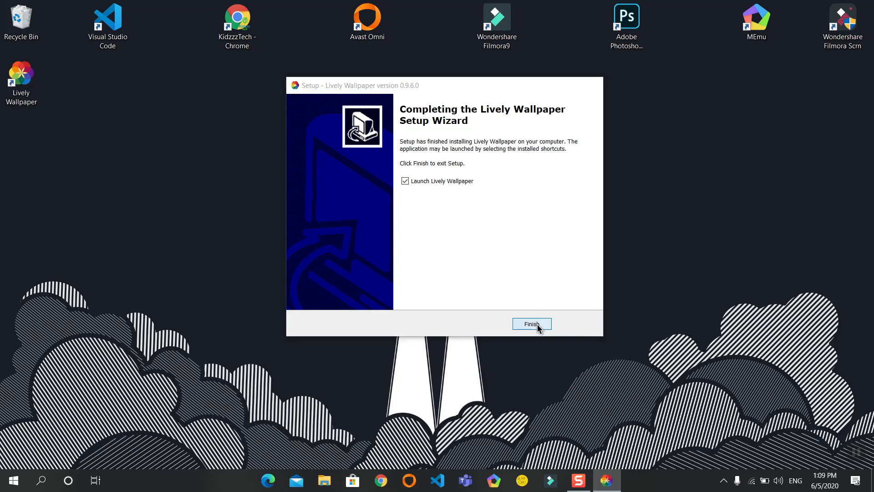
Launch Lively, dismiss the Help window, and set Rain [Customisable] as wallpaper
{"action": "left_click", "coordinate": [529, 323]}
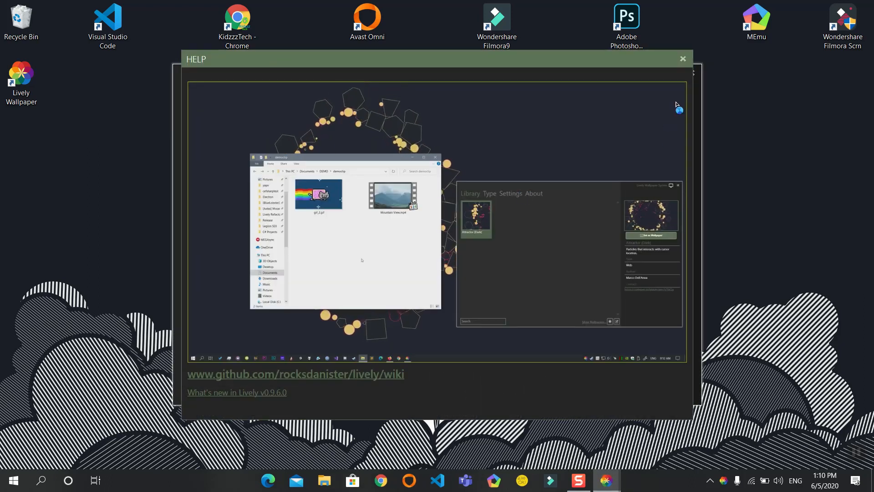
{"action": "left_click", "coordinate": [682, 59]}
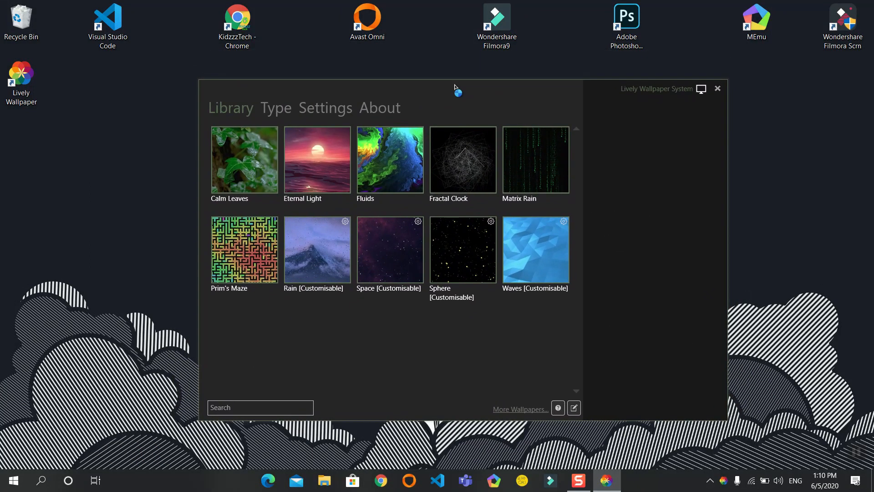
{"action": "mouse_move", "coordinate": [456, 90]}
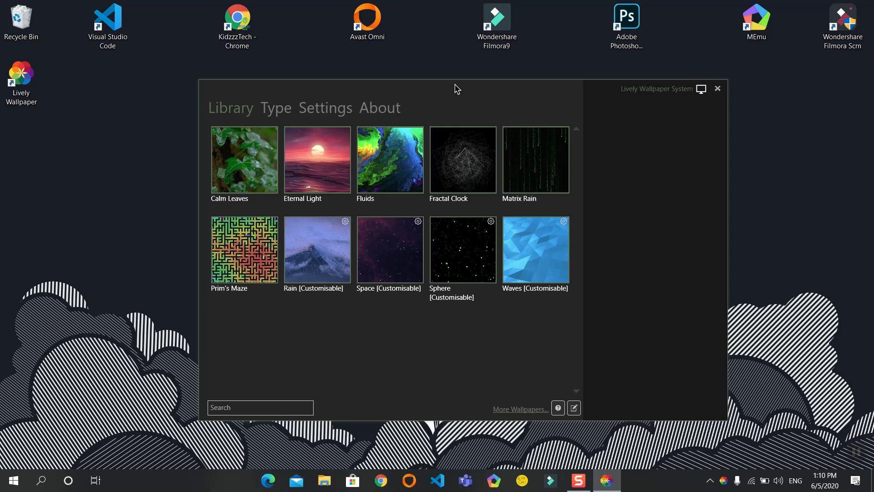
{"action": "mouse_move", "coordinate": [462, 251]}
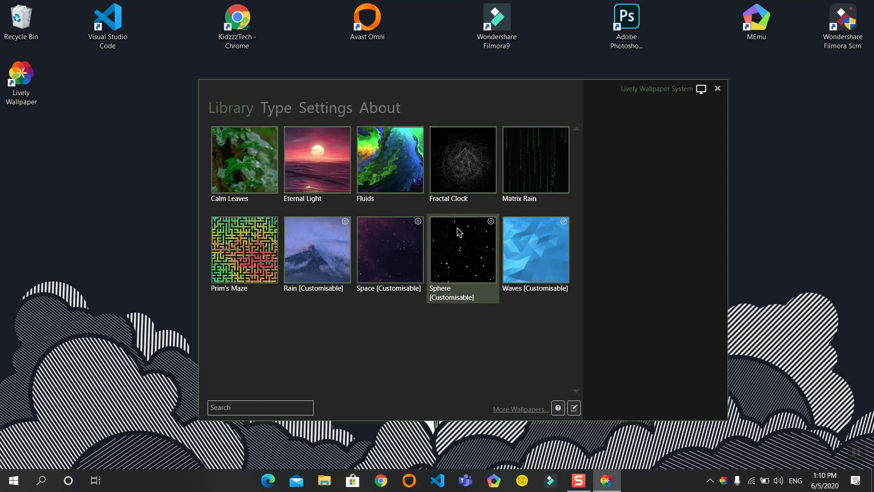
{"action": "mouse_move", "coordinate": [317, 256]}
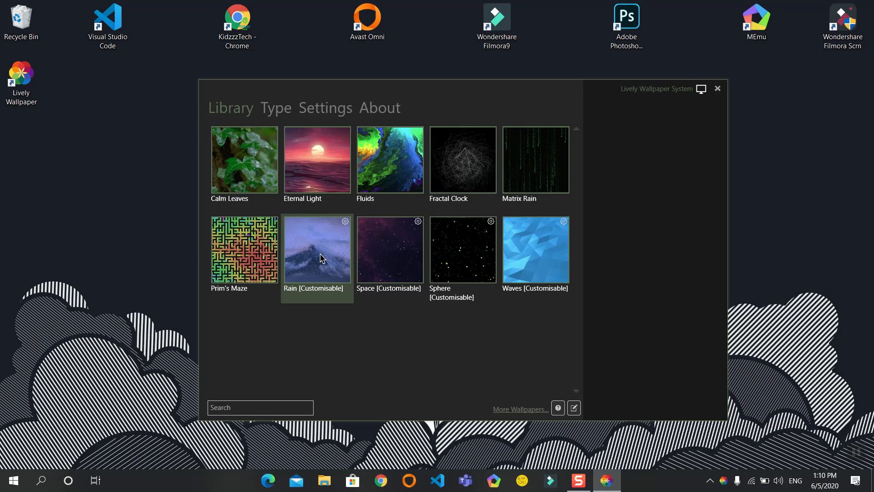
{"action": "left_click", "coordinate": [317, 248]}
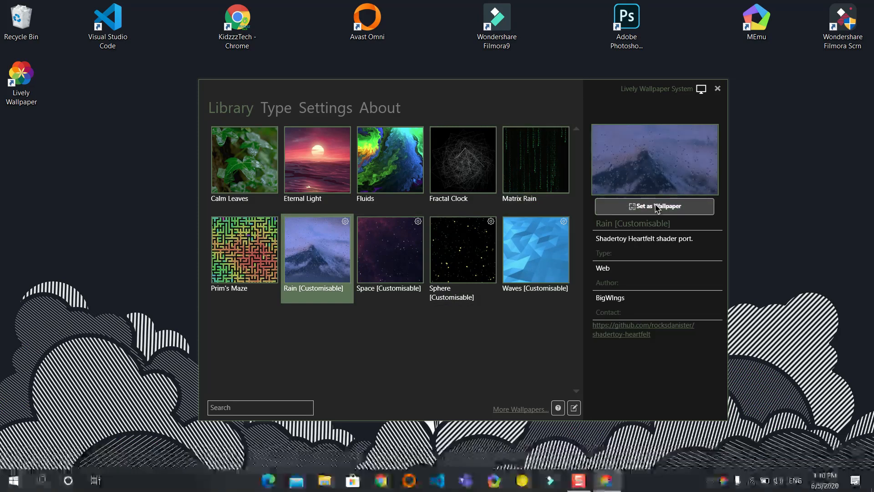
{"action": "left_click", "coordinate": [653, 206]}
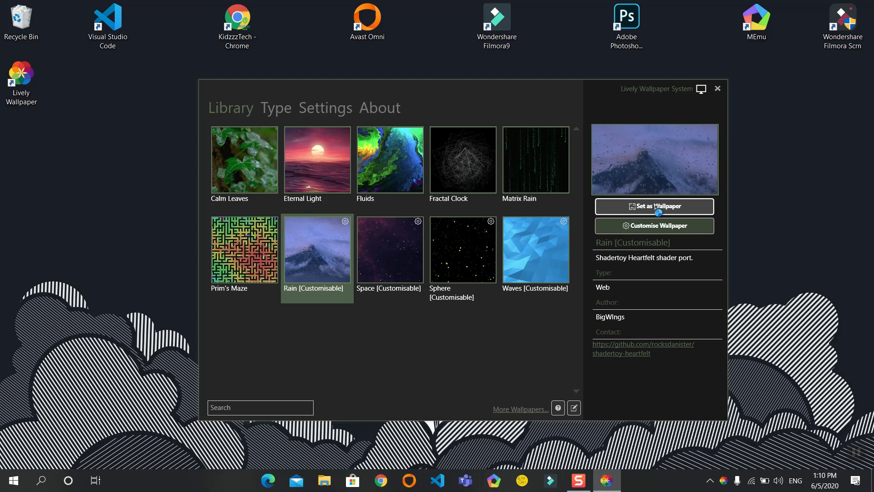
{"action": "left_click", "coordinate": [654, 205]}
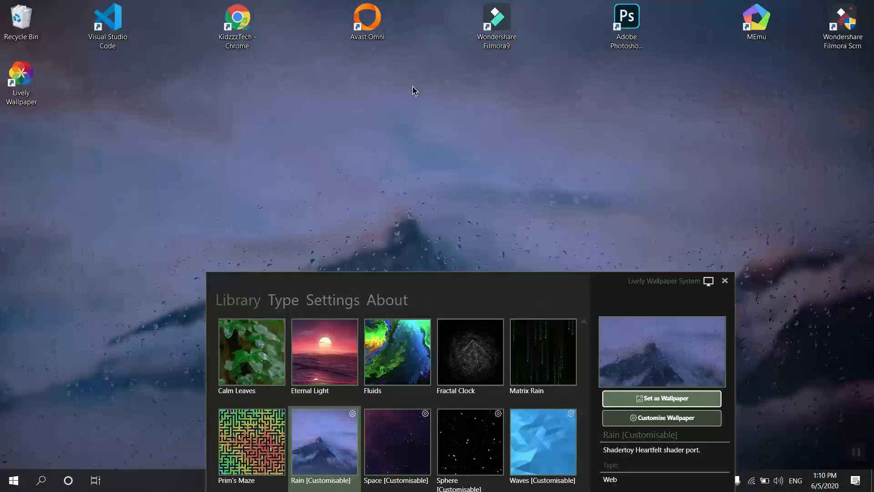
{"action": "mouse_move", "coordinate": [403, 68]}
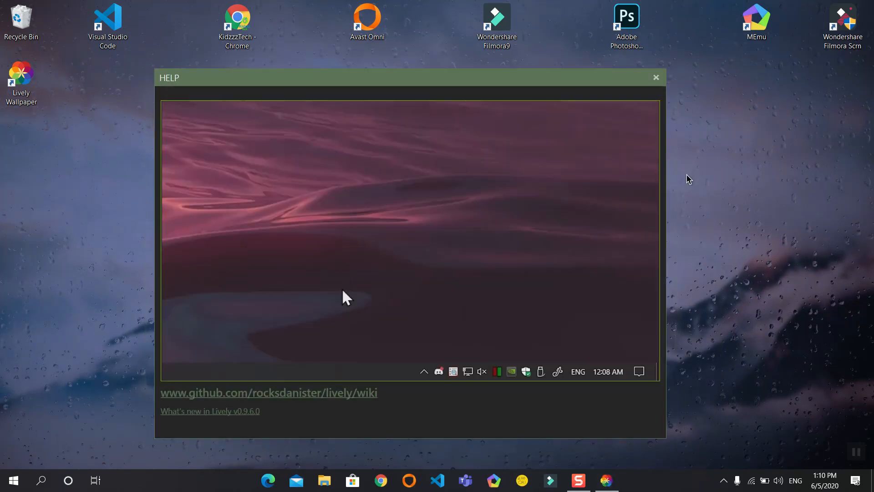
Reopen the Lively library through the hidden tray icon's Open Lively menu item
{"action": "left_click", "coordinate": [655, 76]}
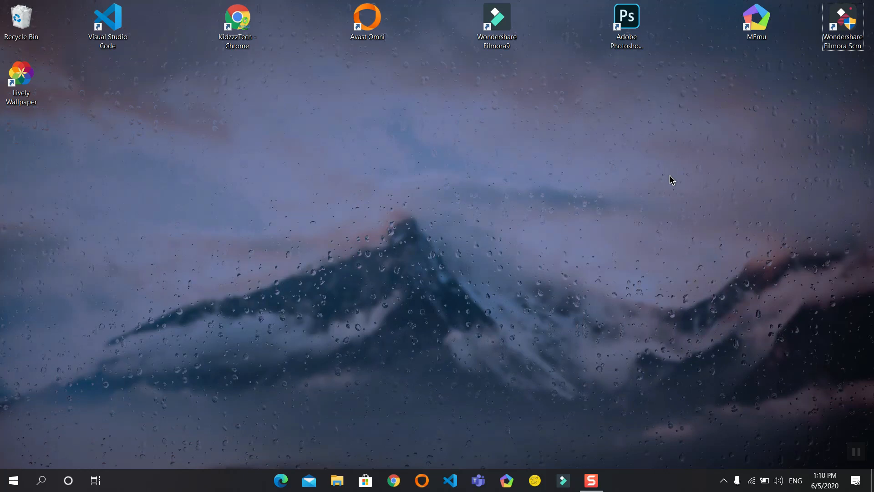
{"action": "mouse_move", "coordinate": [713, 471]}
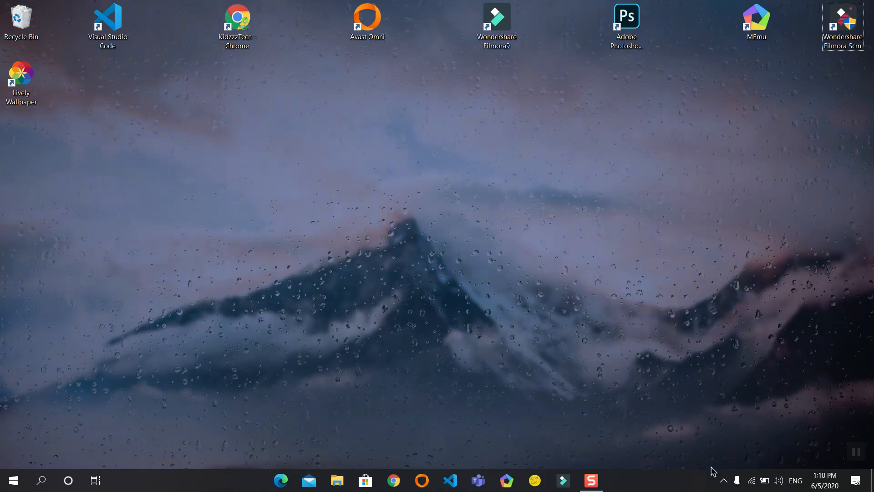
{"action": "mouse_move", "coordinate": [723, 480]}
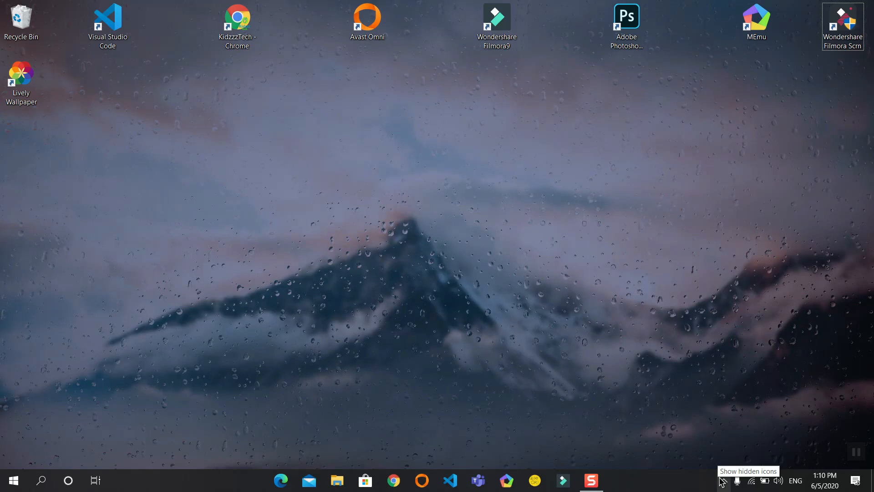
{"action": "left_click", "coordinate": [720, 480]}
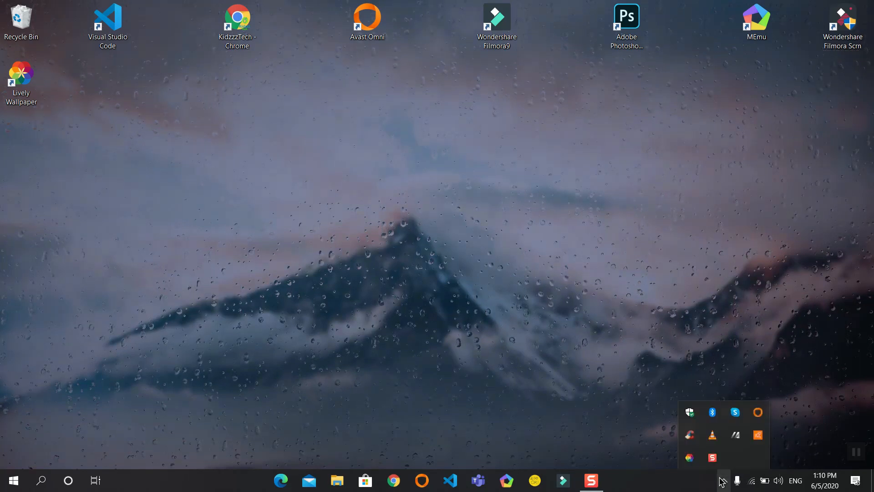
{"action": "mouse_move", "coordinate": [700, 412]}
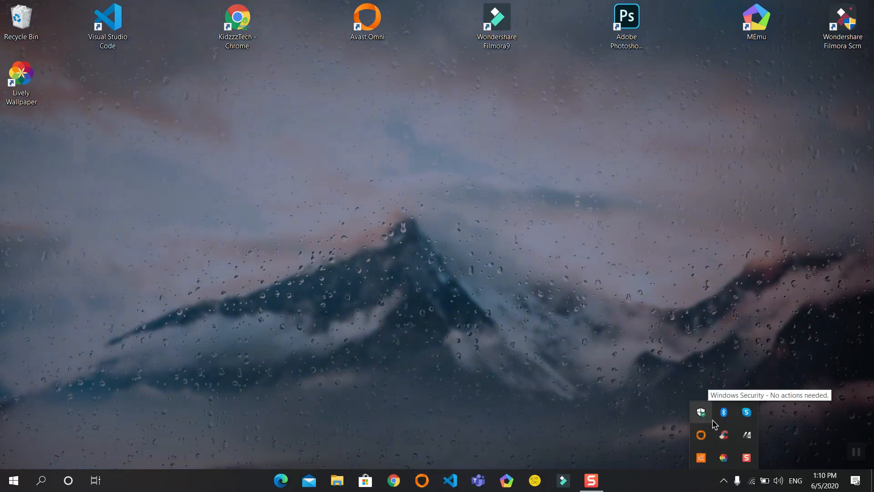
{"action": "right_click", "coordinate": [700, 435]}
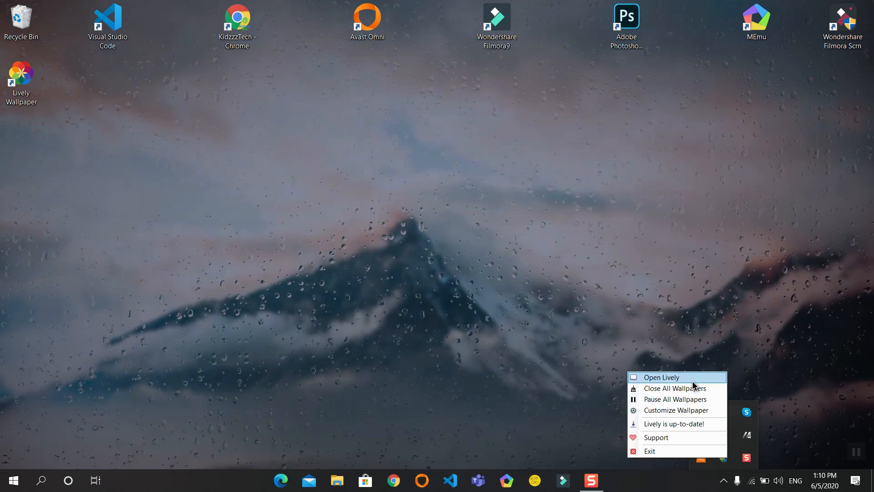
{"action": "left_click", "coordinate": [659, 377]}
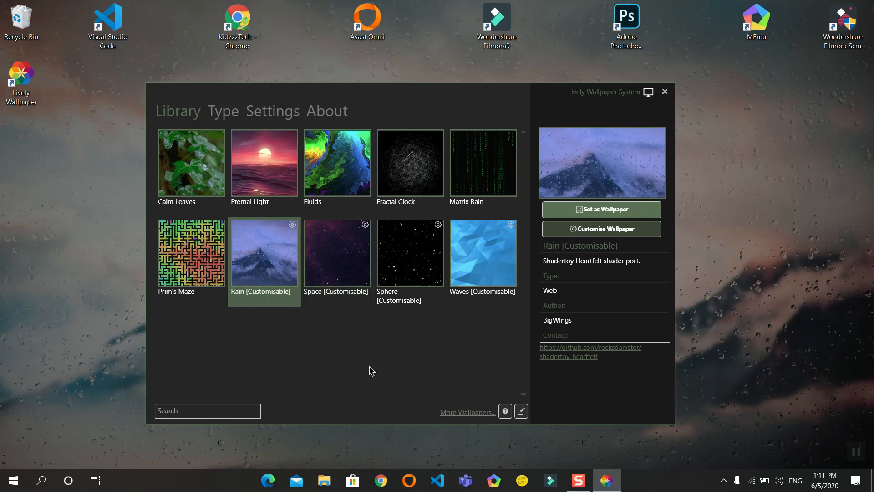
{"action": "mouse_move", "coordinate": [429, 333]}
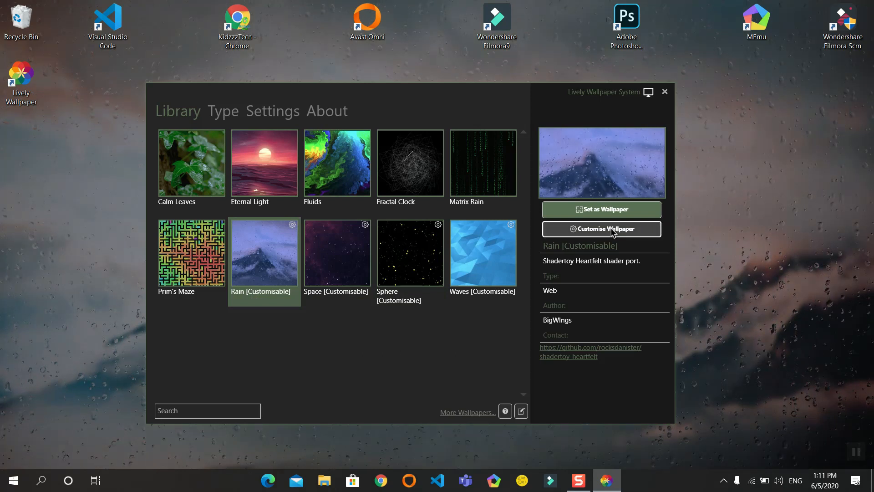
Open Customise Wallpaper for Rain [Customisable] to show its Properties panel
{"action": "left_click", "coordinate": [601, 229]}
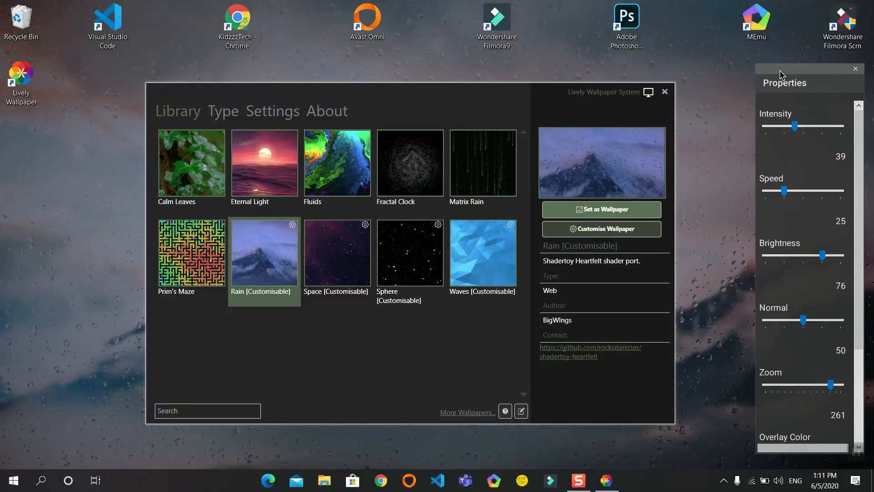
Raise the Rain intensity, brightness and zoom, choose the Forest image, and close Properties
{"action": "left_click", "coordinate": [664, 91]}
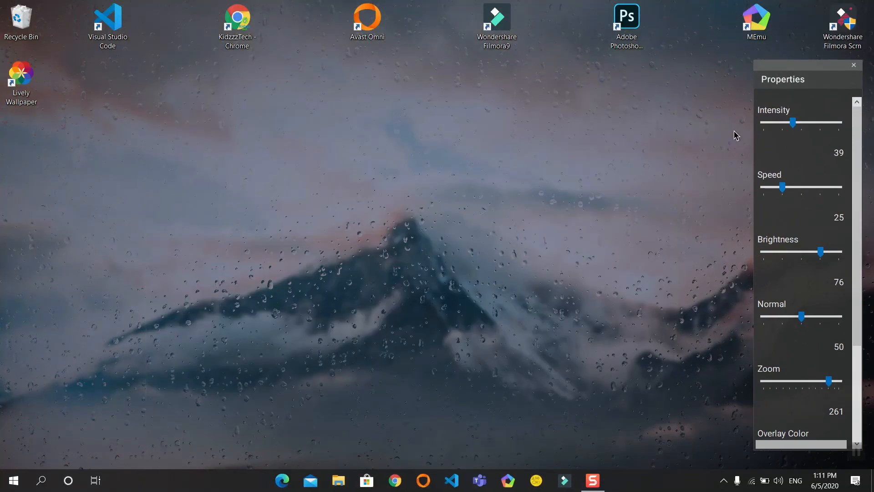
{"action": "mouse_move", "coordinate": [798, 212]}
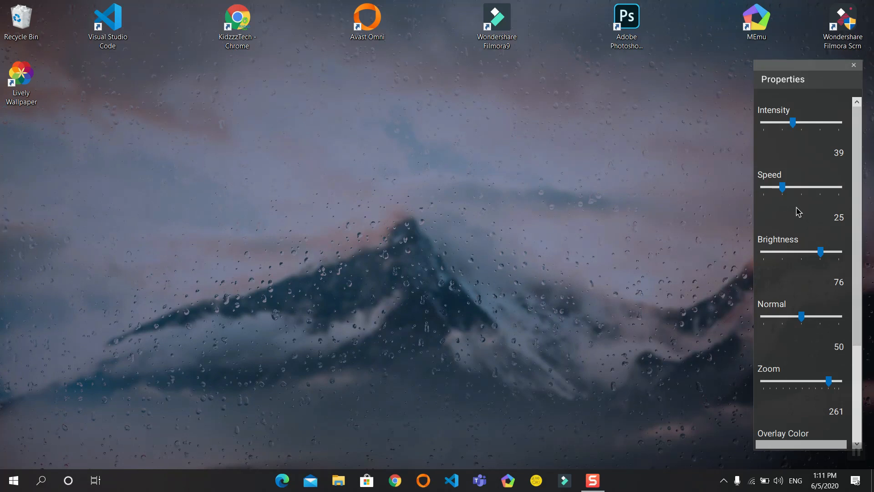
{"action": "scroll", "scroll_direction": "down", "scroll_amount": 3}
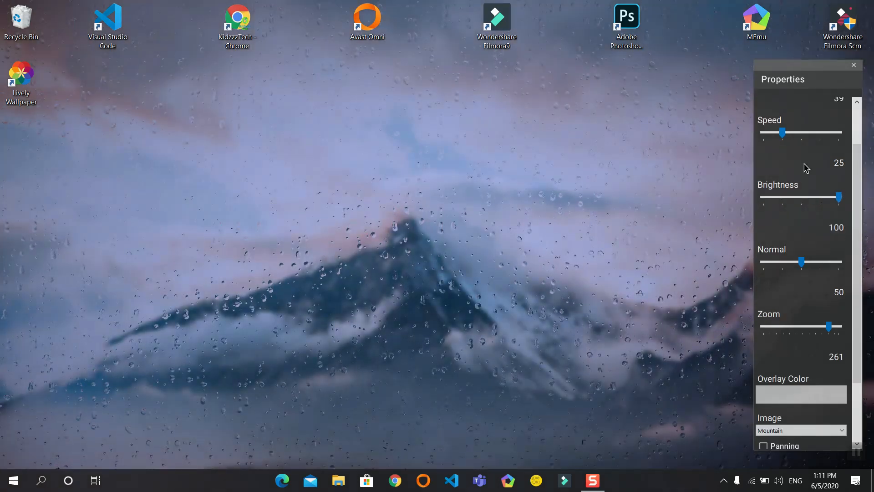
{"action": "scroll", "scroll_direction": "up", "scroll_amount": 3}
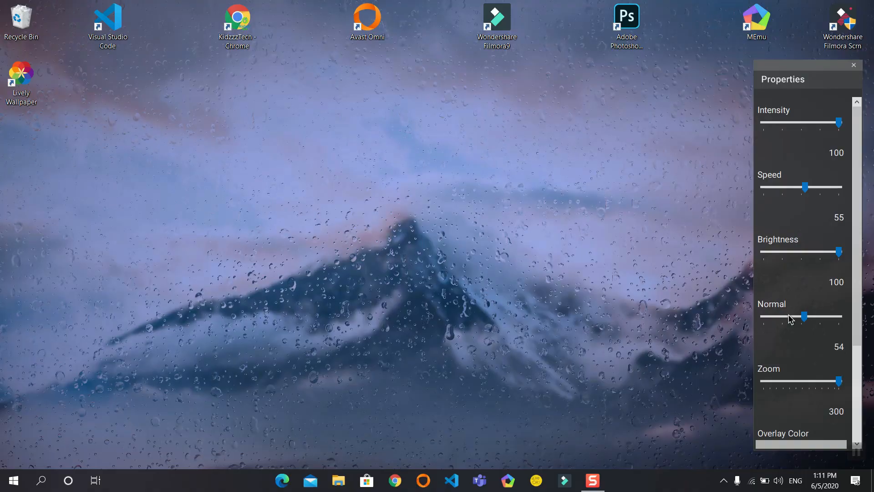
{"action": "scroll", "scroll_direction": "down", "scroll_amount": 3}
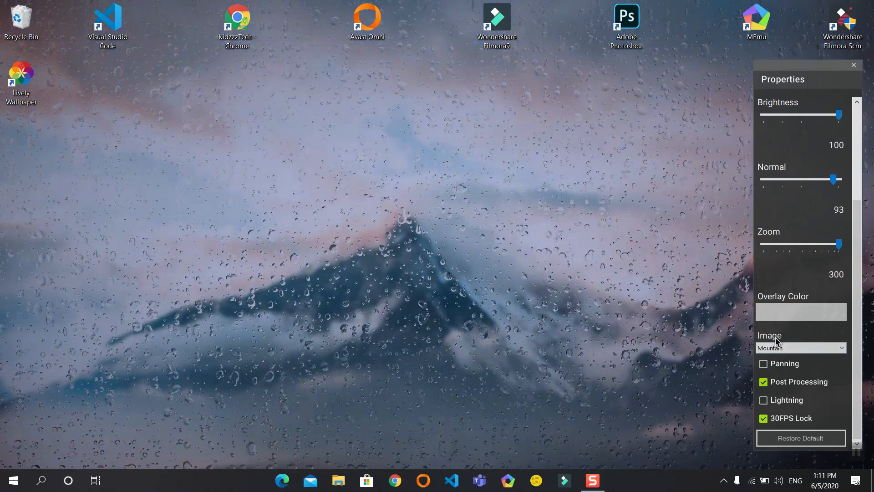
{"action": "left_click", "coordinate": [801, 347]}
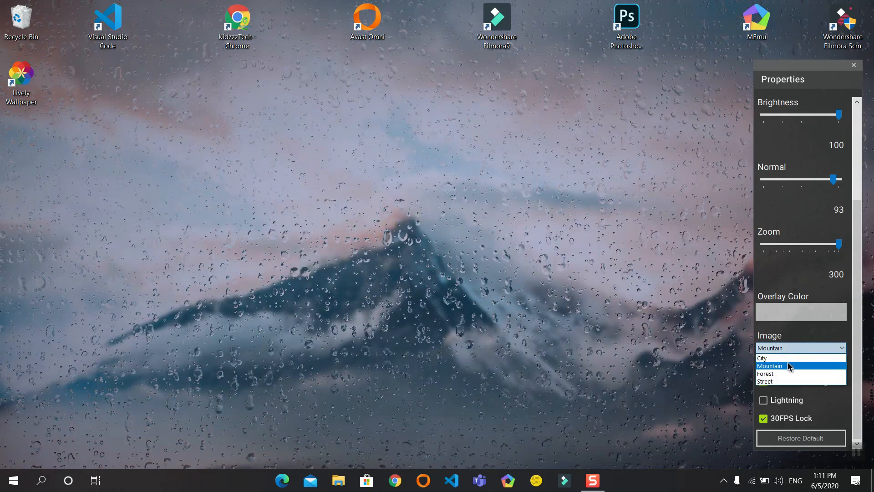
{"action": "mouse_move", "coordinate": [799, 373]}
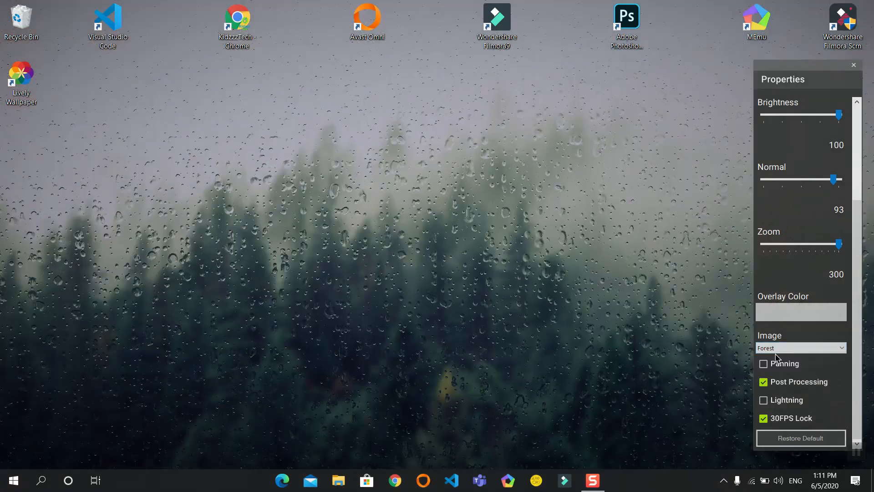
{"action": "mouse_move", "coordinate": [551, 95]}
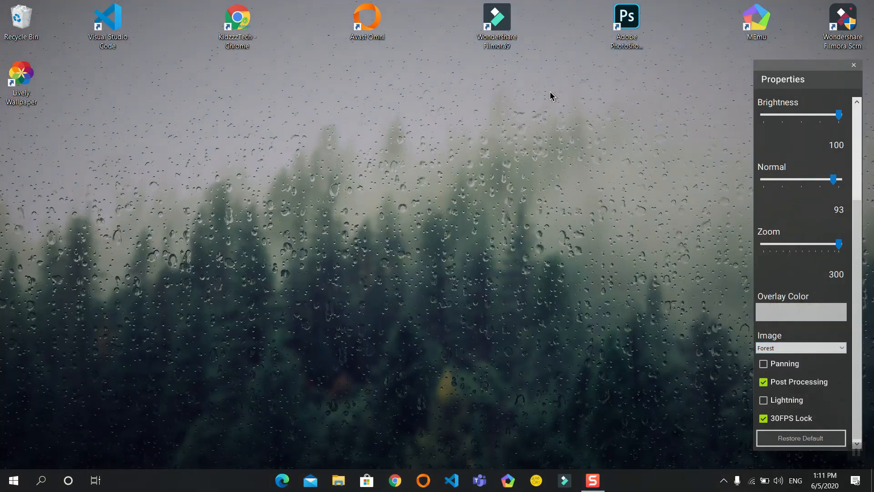
{"action": "mouse_move", "coordinate": [590, 248]}
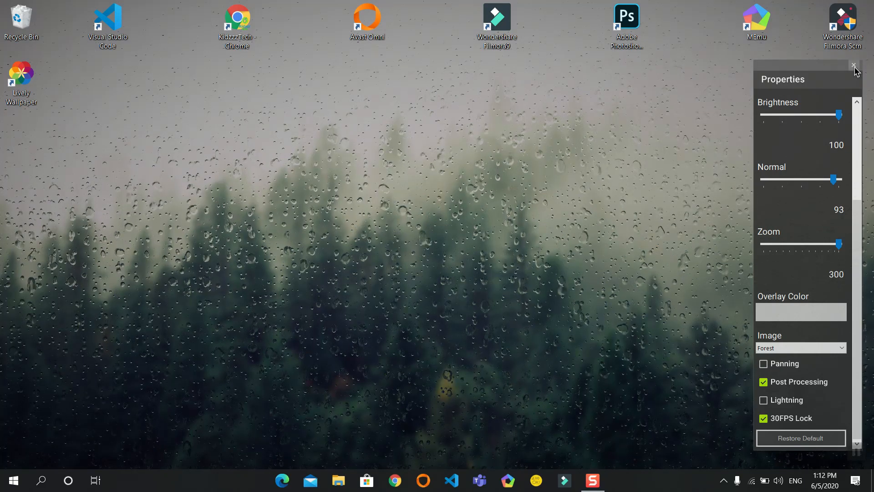
{"action": "left_click", "coordinate": [853, 66]}
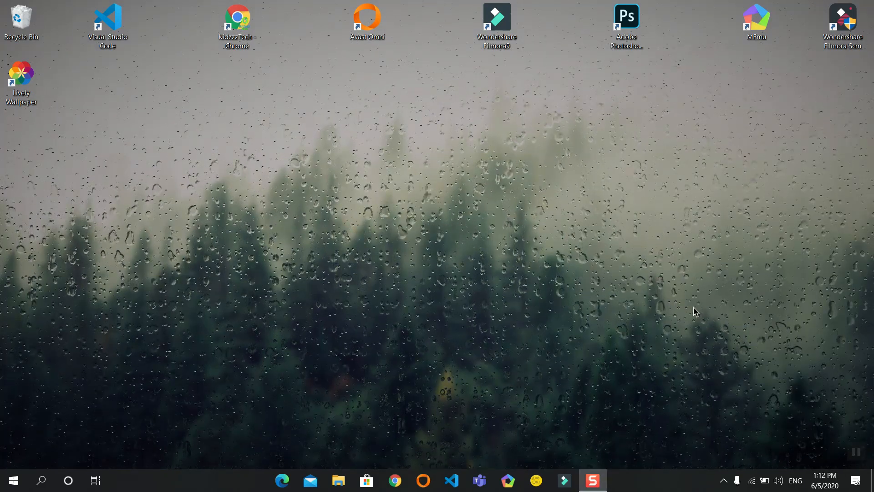
{"action": "mouse_move", "coordinate": [732, 444]}
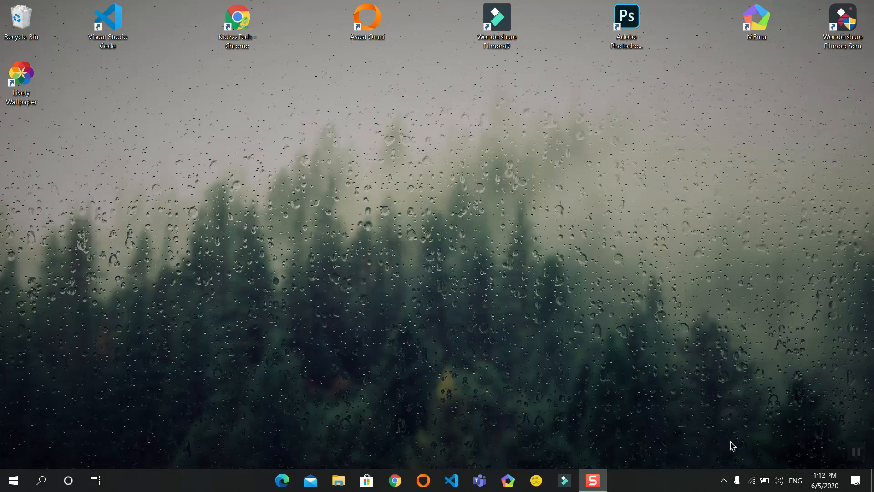
{"action": "mouse_move", "coordinate": [723, 481]}
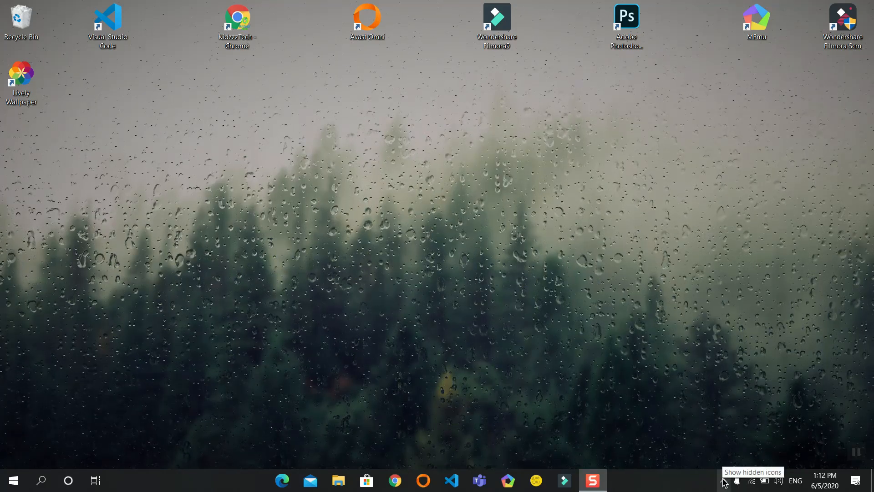
Reopen the Lively library from the tray menu, with File Explorer open beside it
{"action": "left_click", "coordinate": [723, 481]}
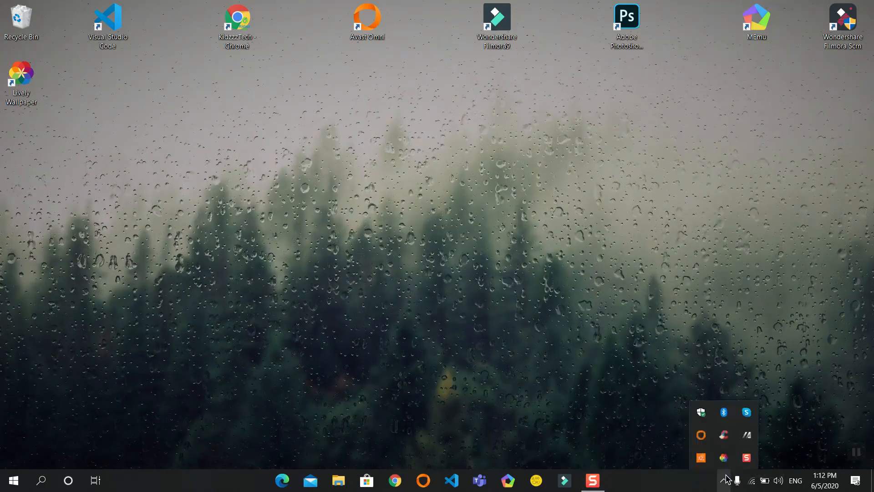
{"action": "right_click", "coordinate": [722, 458]}
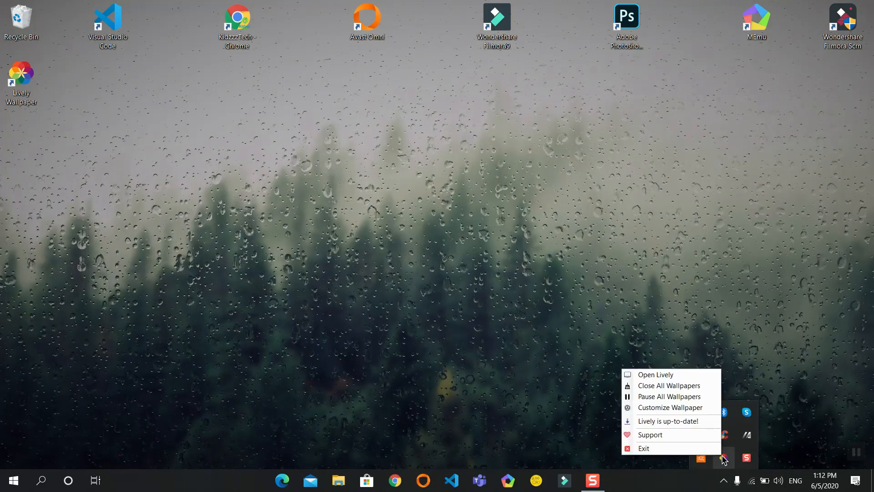
{"action": "left_click", "coordinate": [656, 374]}
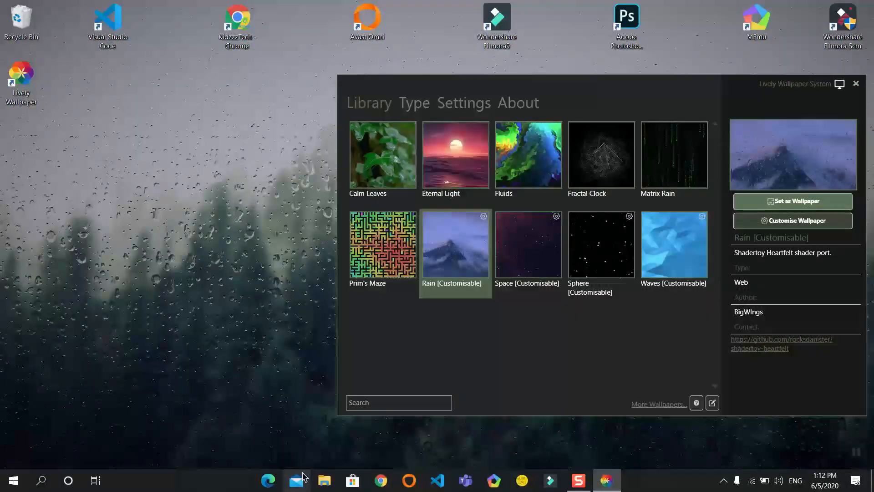
{"action": "left_click", "coordinate": [324, 479]}
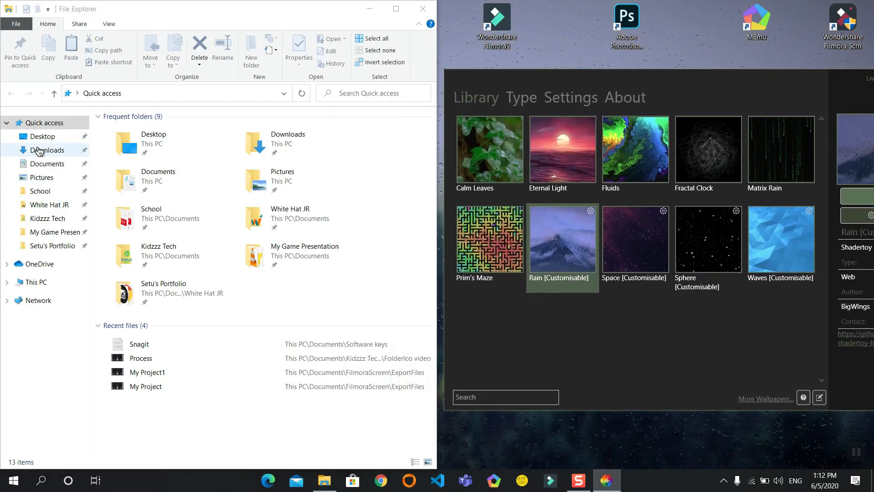
Drag the nvdia GIF from Downloads onto the Lively Library window
{"action": "left_click", "coordinate": [47, 150]}
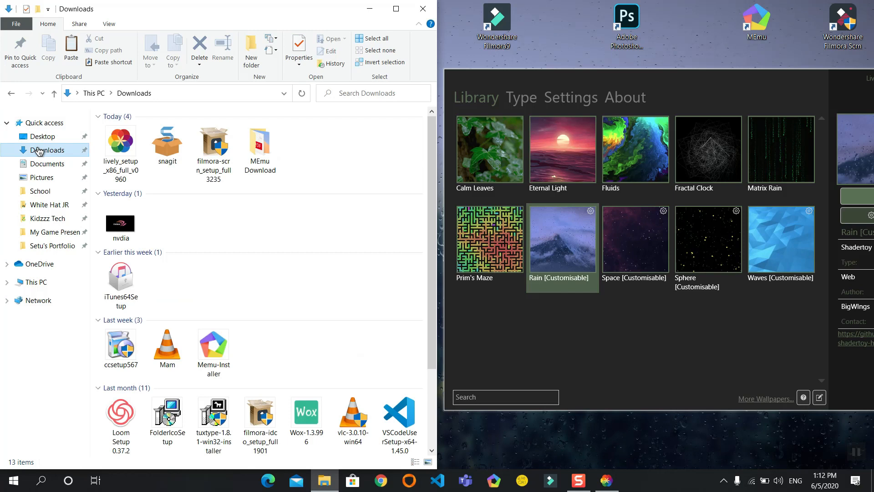
{"action": "left_click", "coordinate": [120, 220]}
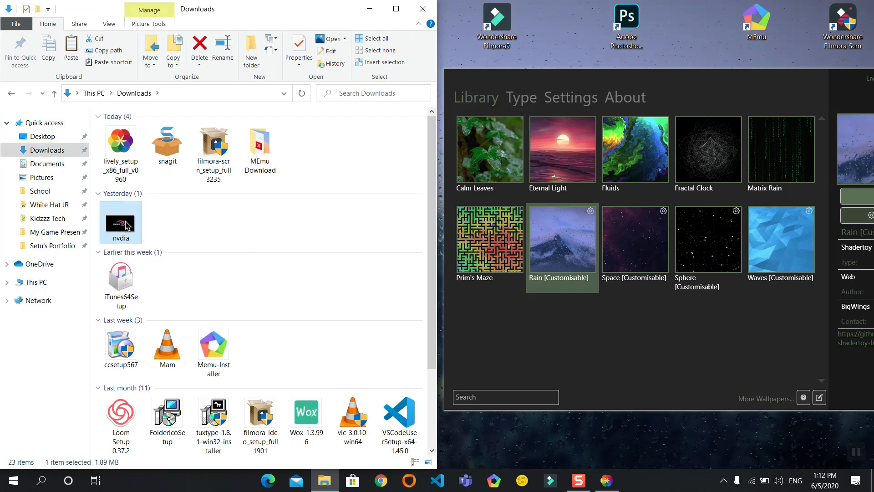
{"action": "mouse_move", "coordinate": [121, 223]}
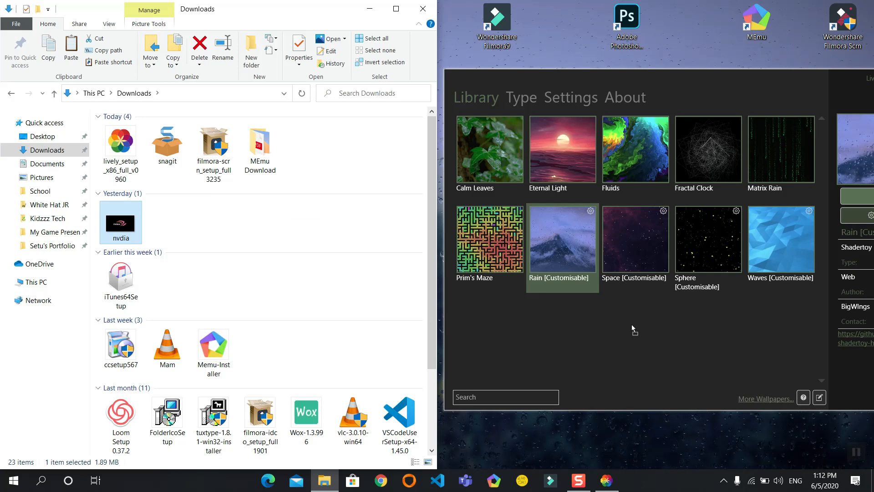
{"action": "left_click", "coordinate": [819, 397]}
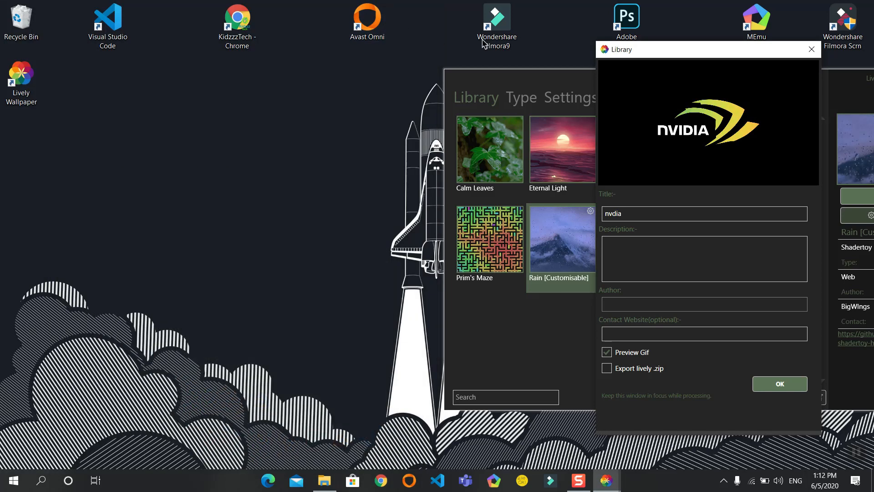
{"action": "mouse_move", "coordinate": [724, 135]}
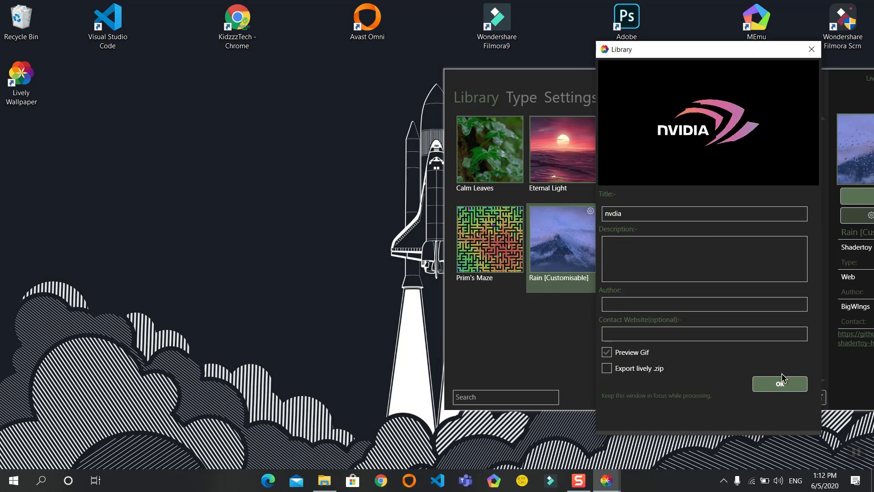
Confirm the nvdia GIF import as wallpaper and close the Lively window
{"action": "left_click", "coordinate": [779, 383]}
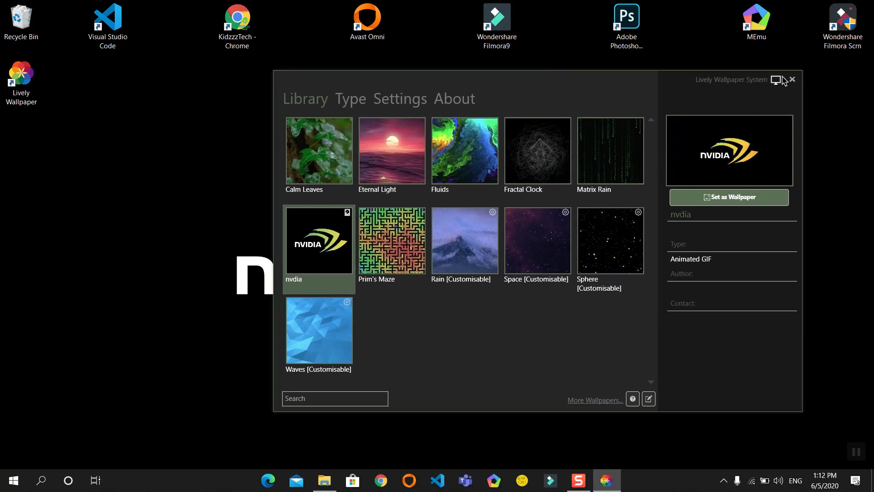
{"action": "left_click", "coordinate": [792, 80]}
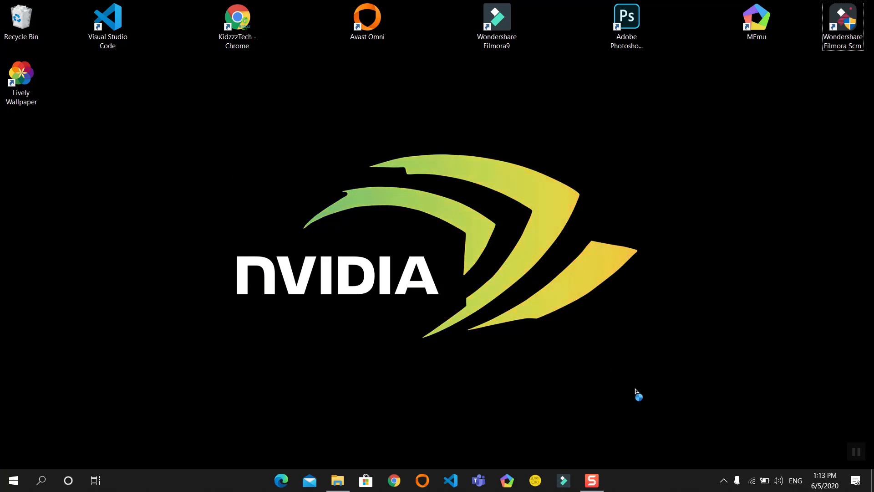
Reopen the Lively library via the tray icon's Open Lively option
{"action": "left_click", "coordinate": [723, 480]}
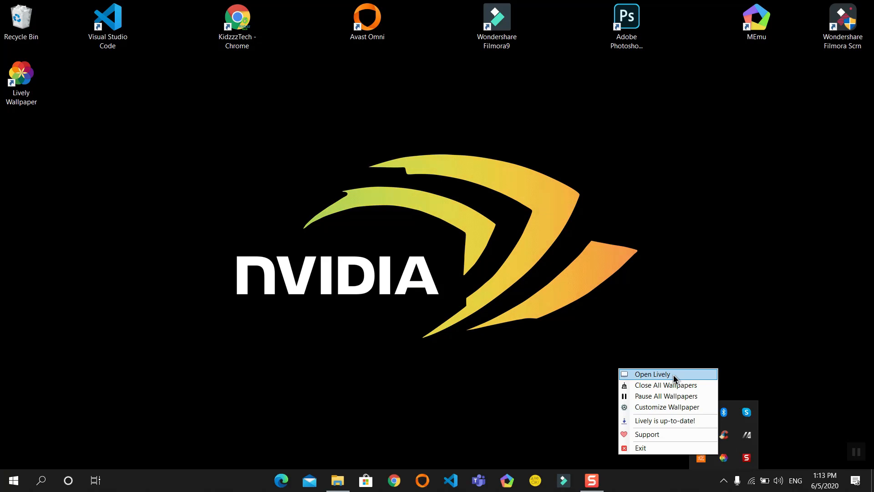
{"action": "left_click", "coordinate": [651, 373]}
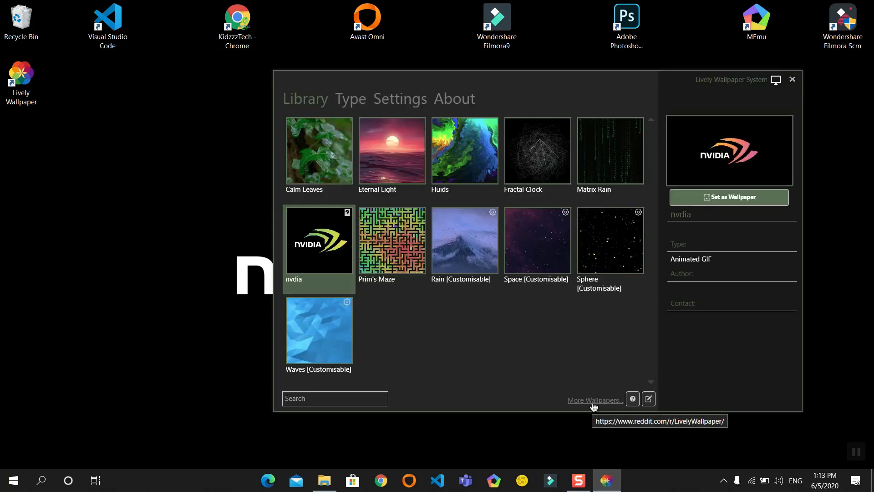
{"action": "mouse_move", "coordinate": [604, 405]}
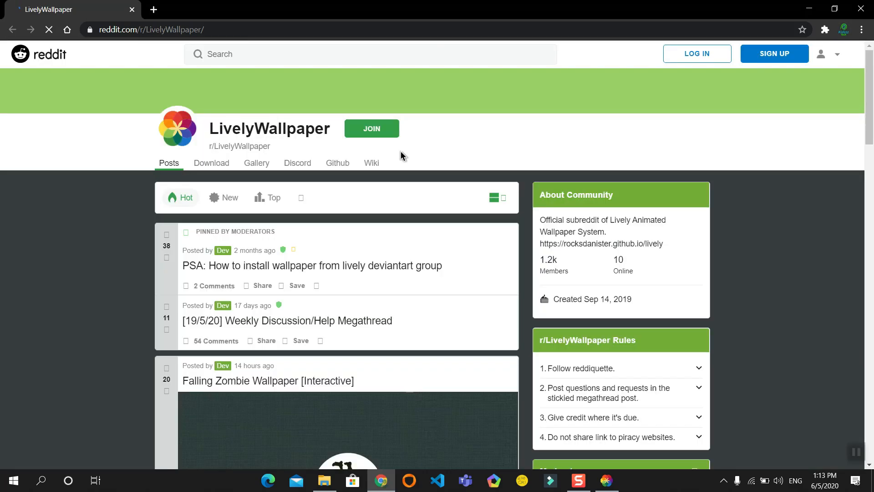
{"action": "mouse_move", "coordinate": [399, 190]}
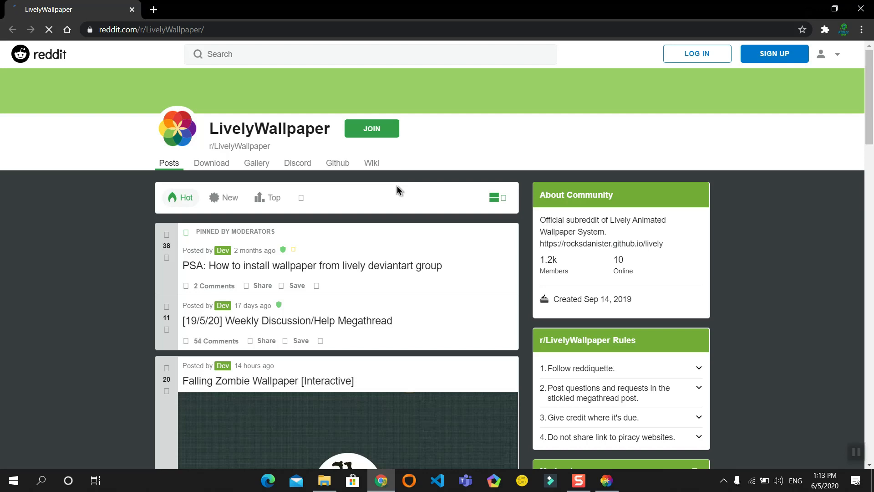
Open the Rubik's Cube Wallpaper post in r/LivelyWallpaper
{"action": "scroll", "scroll_direction": "down", "scroll_amount": 3}
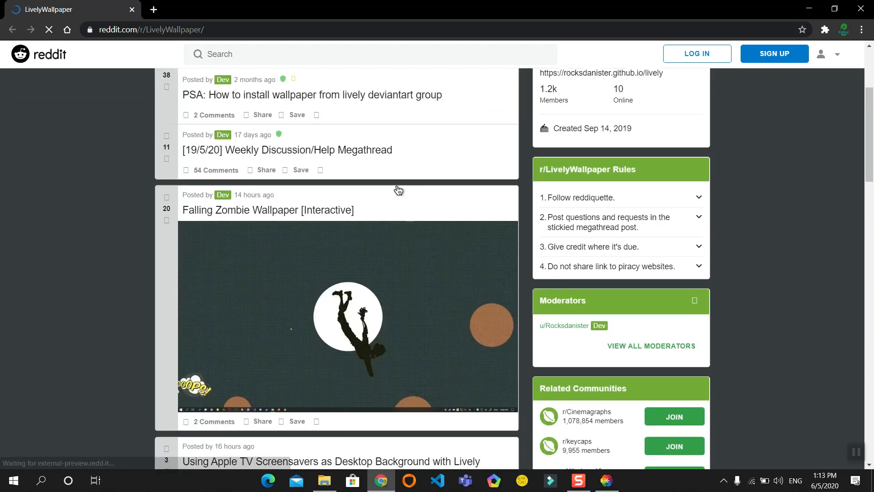
{"action": "scroll", "scroll_direction": "down", "scroll_amount": 3}
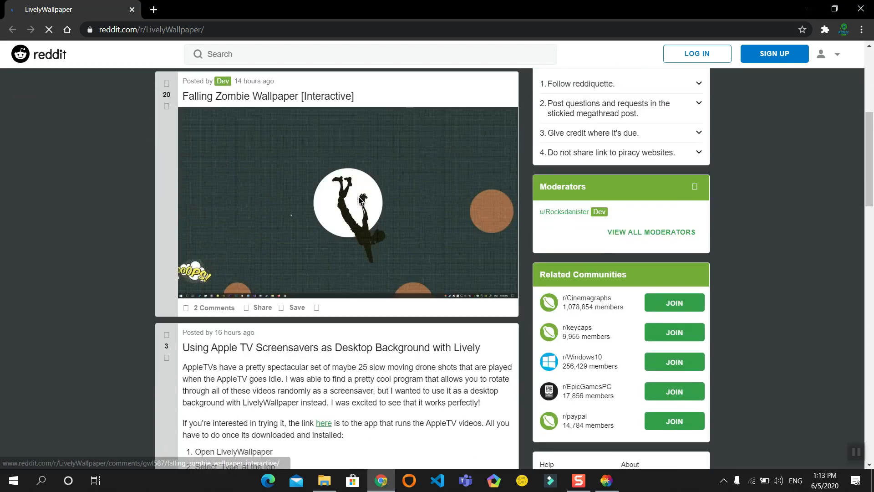
{"action": "scroll", "scroll_direction": "down", "scroll_amount": 3}
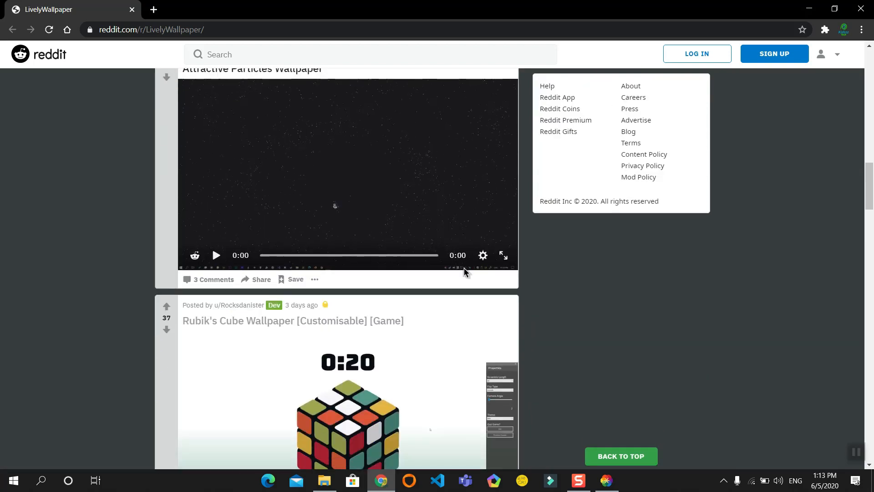
{"action": "scroll", "scroll_direction": "down", "scroll_amount": 3}
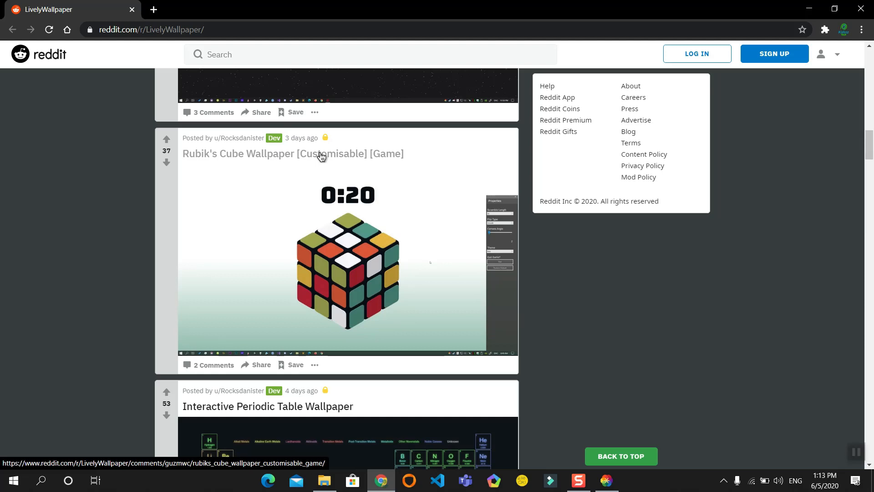
{"action": "left_click", "coordinate": [292, 153]}
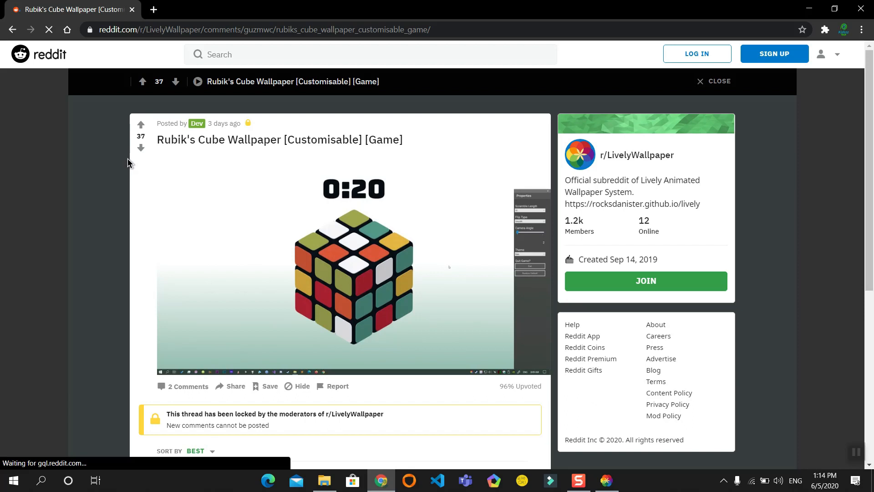
Follow the DeviantArt link in the post's Download comment into a new tab
{"action": "scroll", "scroll_direction": "down", "scroll_amount": 3}
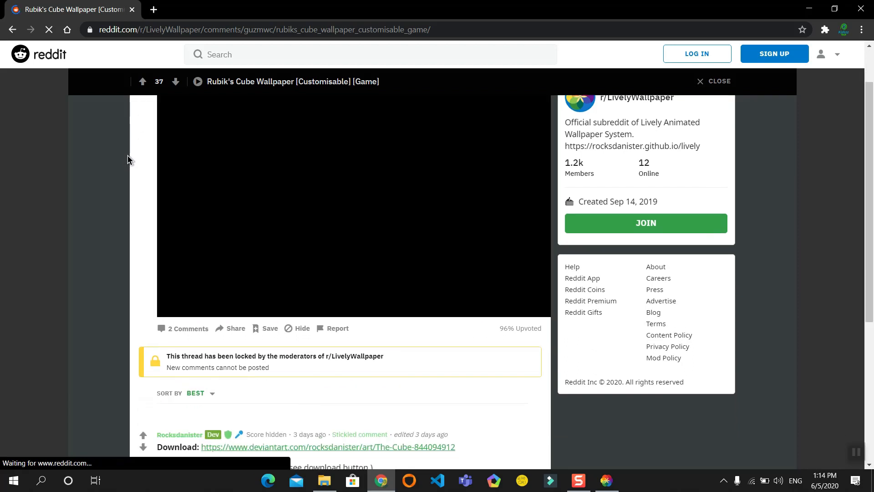
{"action": "scroll", "scroll_direction": "down", "scroll_amount": 3}
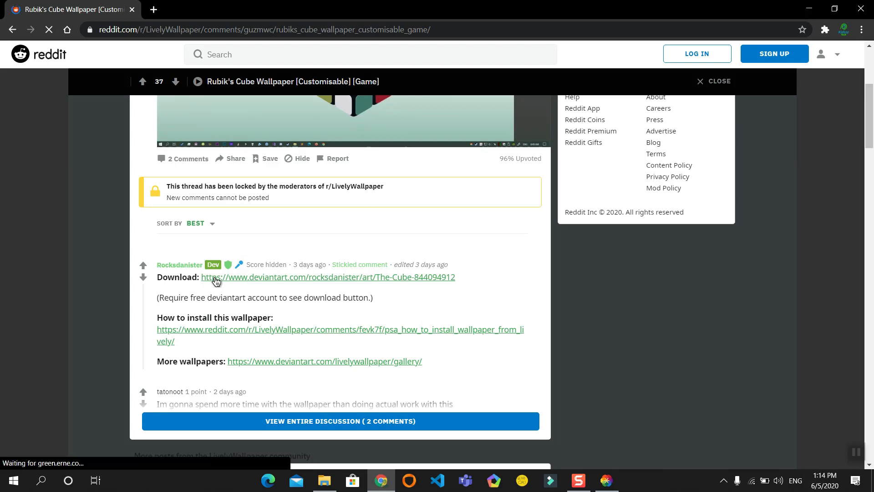
{"action": "left_click", "coordinate": [328, 277]}
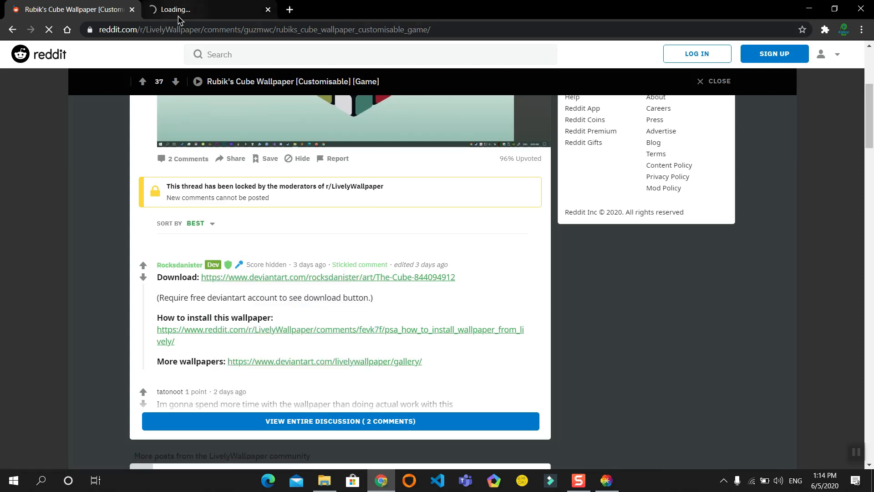
Download The Cube zip from DeviantArt, then minimise Chrome
{"action": "left_click", "coordinate": [328, 278]}
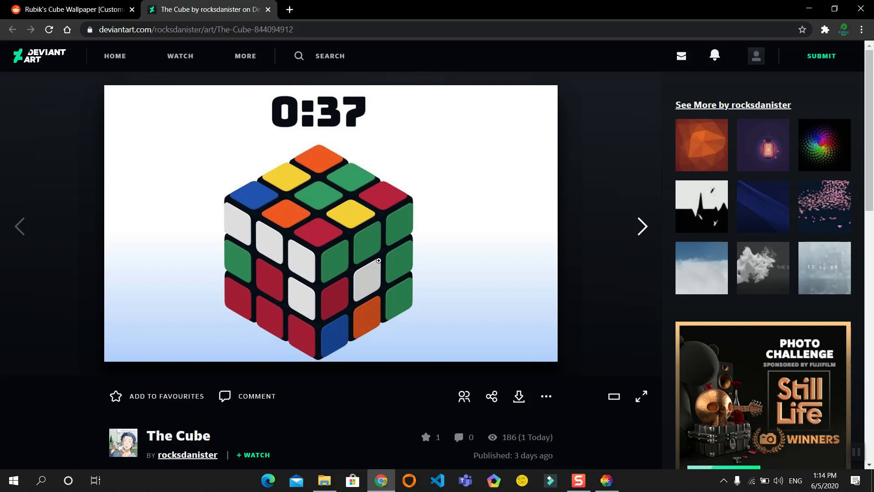
{"action": "mouse_move", "coordinate": [422, 452]}
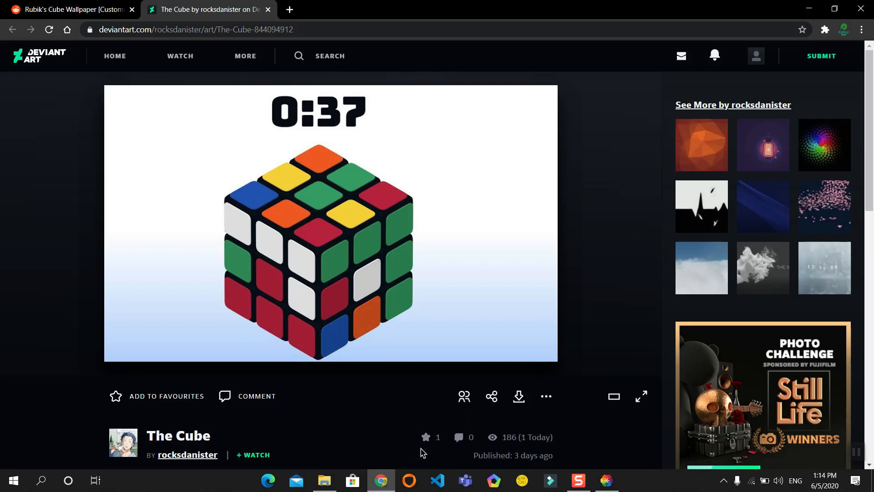
{"action": "left_click", "coordinate": [756, 56]}
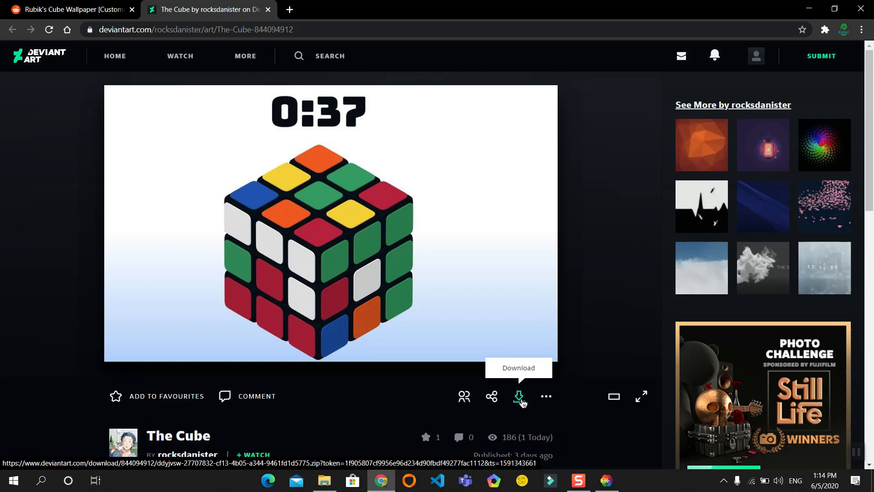
{"action": "left_click", "coordinate": [518, 396]}
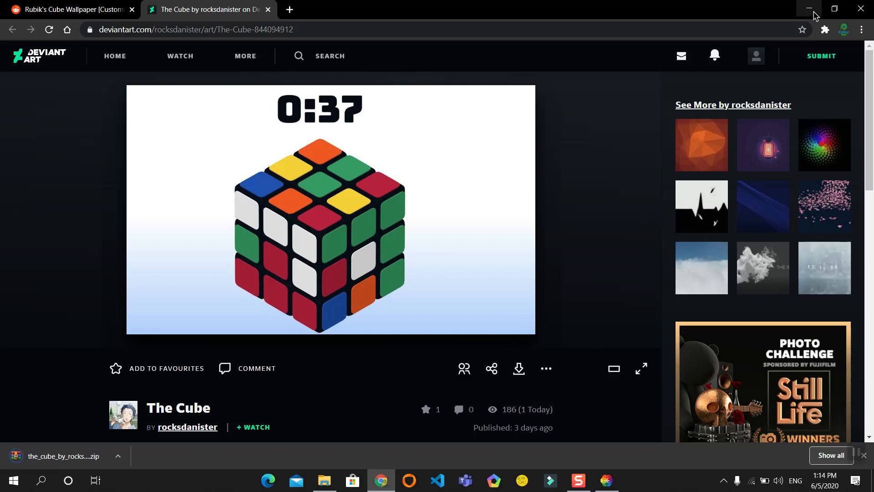
{"action": "left_click", "coordinate": [809, 9]}
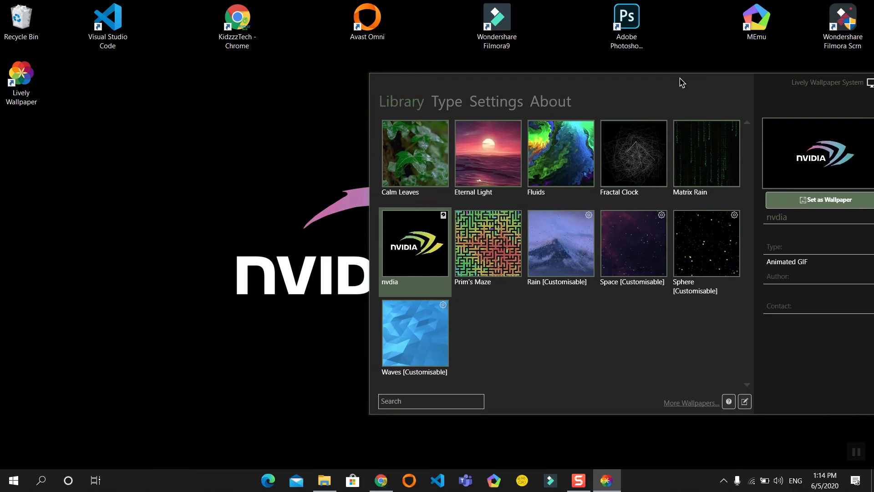
Drag the_cube zip from Downloads into Lively as The Cube, then minimise Explorer
{"action": "left_click", "coordinate": [323, 479]}
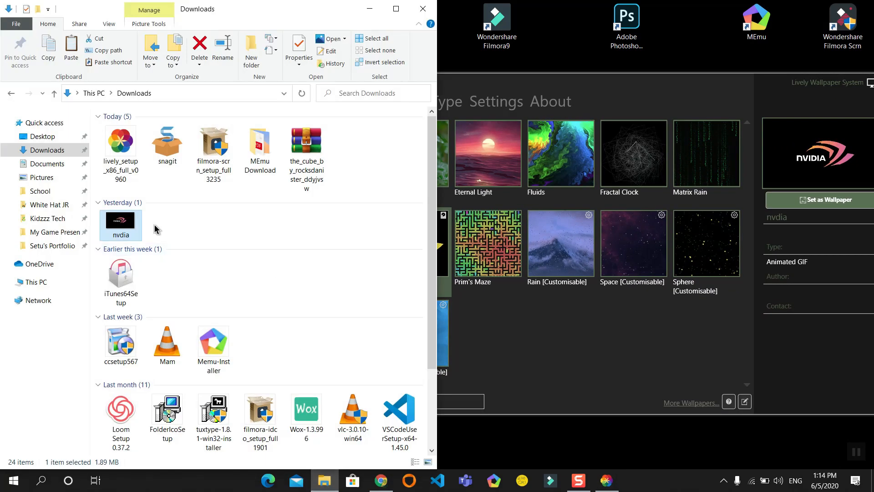
{"action": "left_click", "coordinate": [306, 141]}
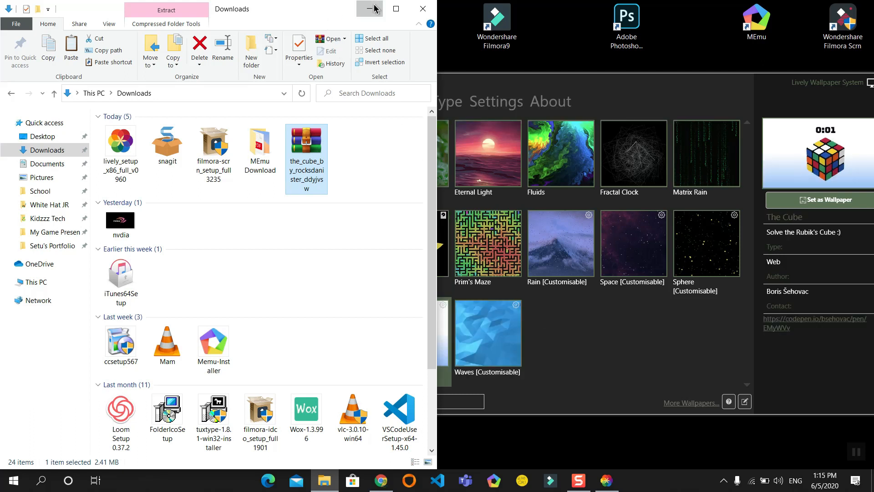
{"action": "left_click", "coordinate": [375, 8]}
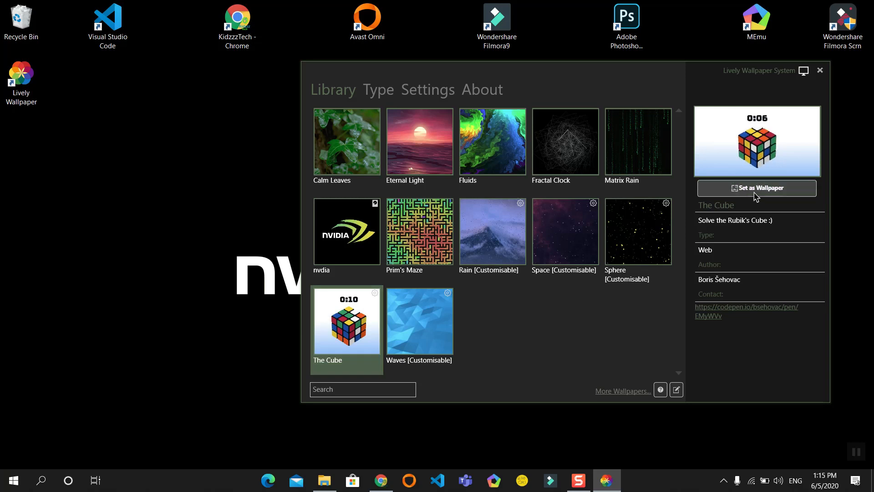
Set The Cube as the live desktop wallpaper and close the Lively window
{"action": "left_click", "coordinate": [756, 188]}
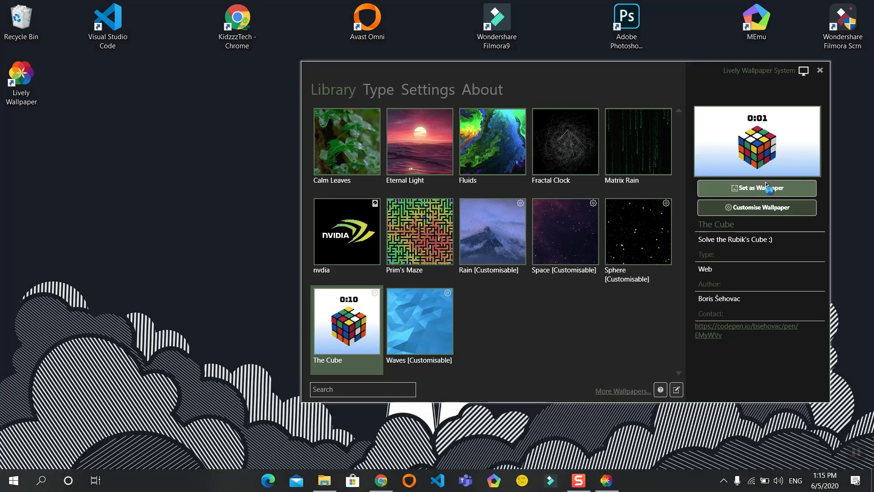
{"action": "left_click", "coordinate": [757, 188]}
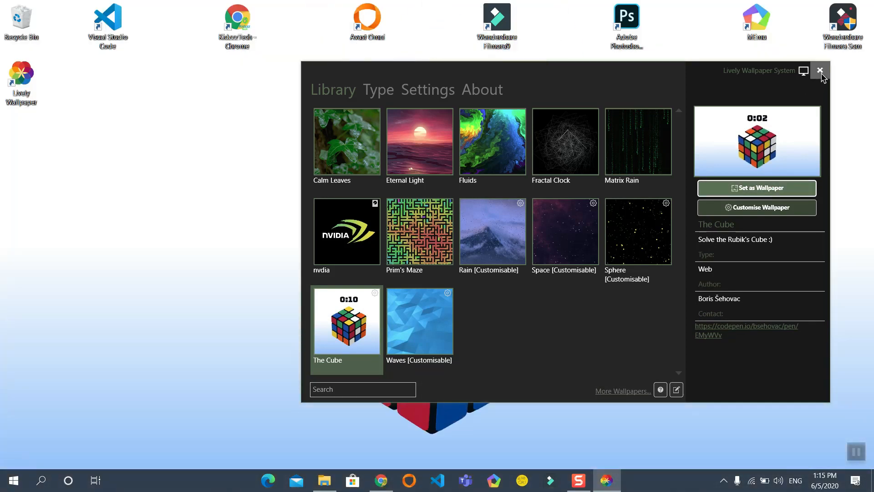
{"action": "left_click", "coordinate": [819, 71]}
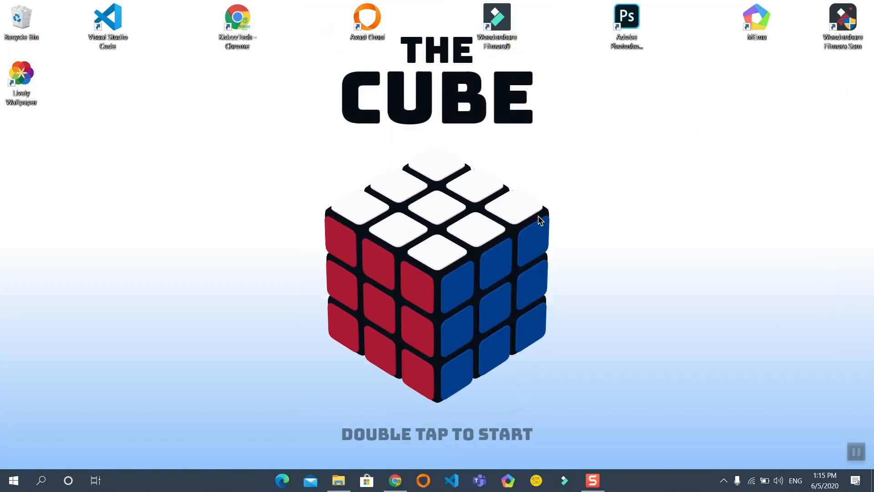